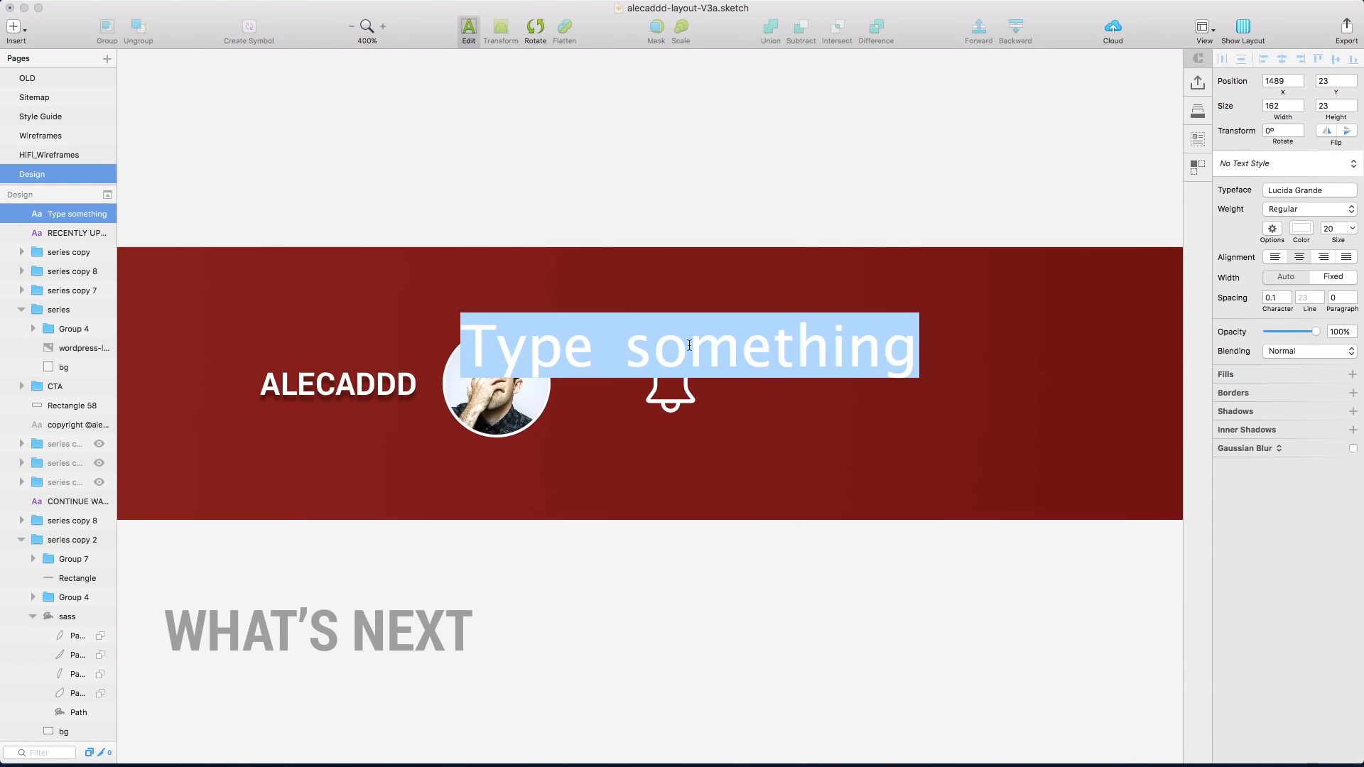
Set the bell's red badge text to 3 in Roboto Bold and return to 100% zoom.
type("3")
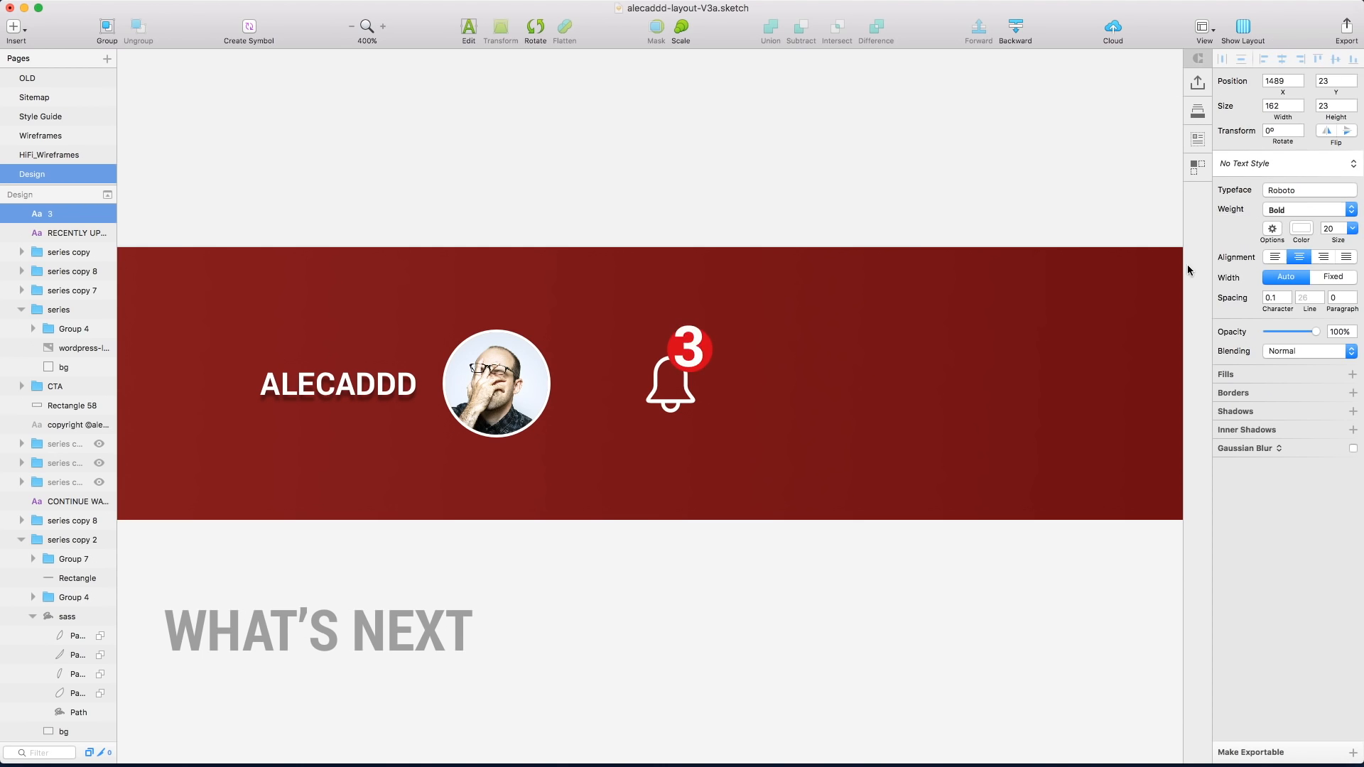
left_click(1308, 210)
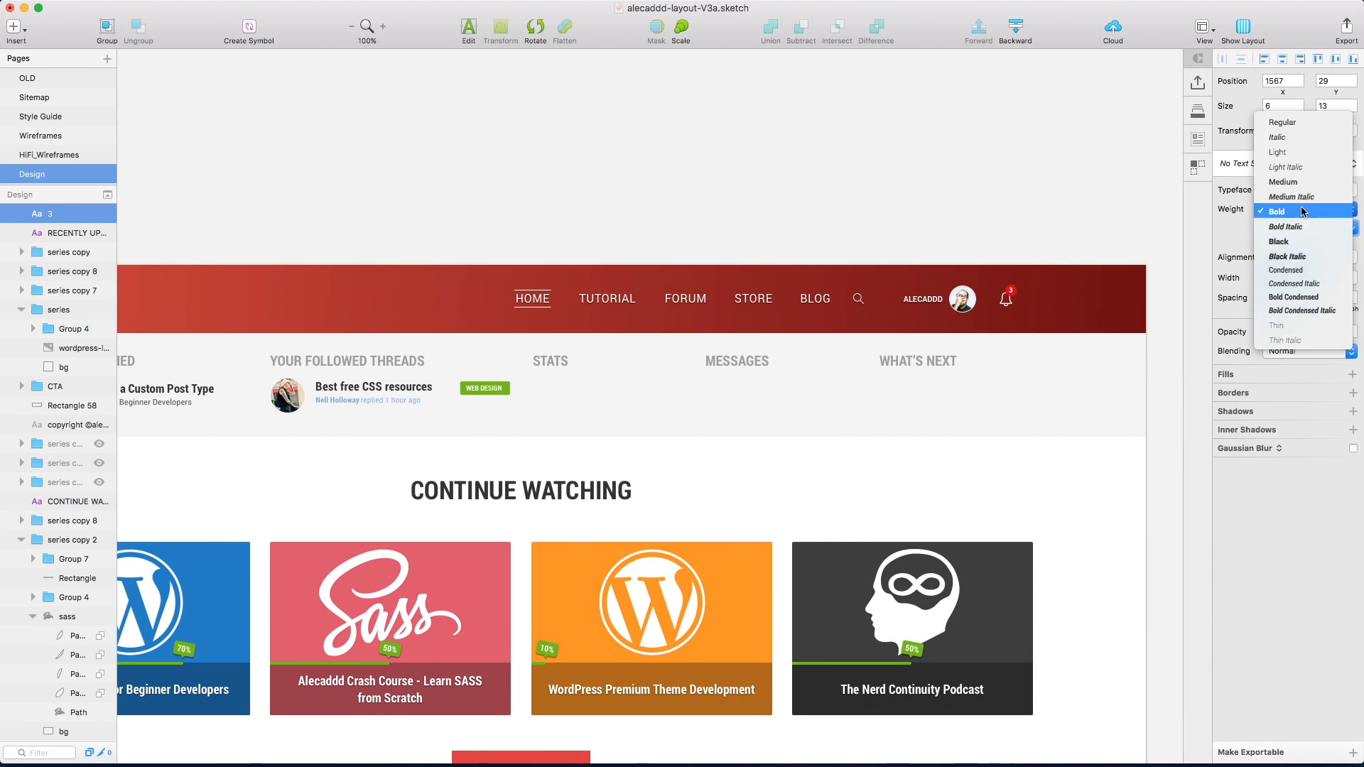
type("mon")
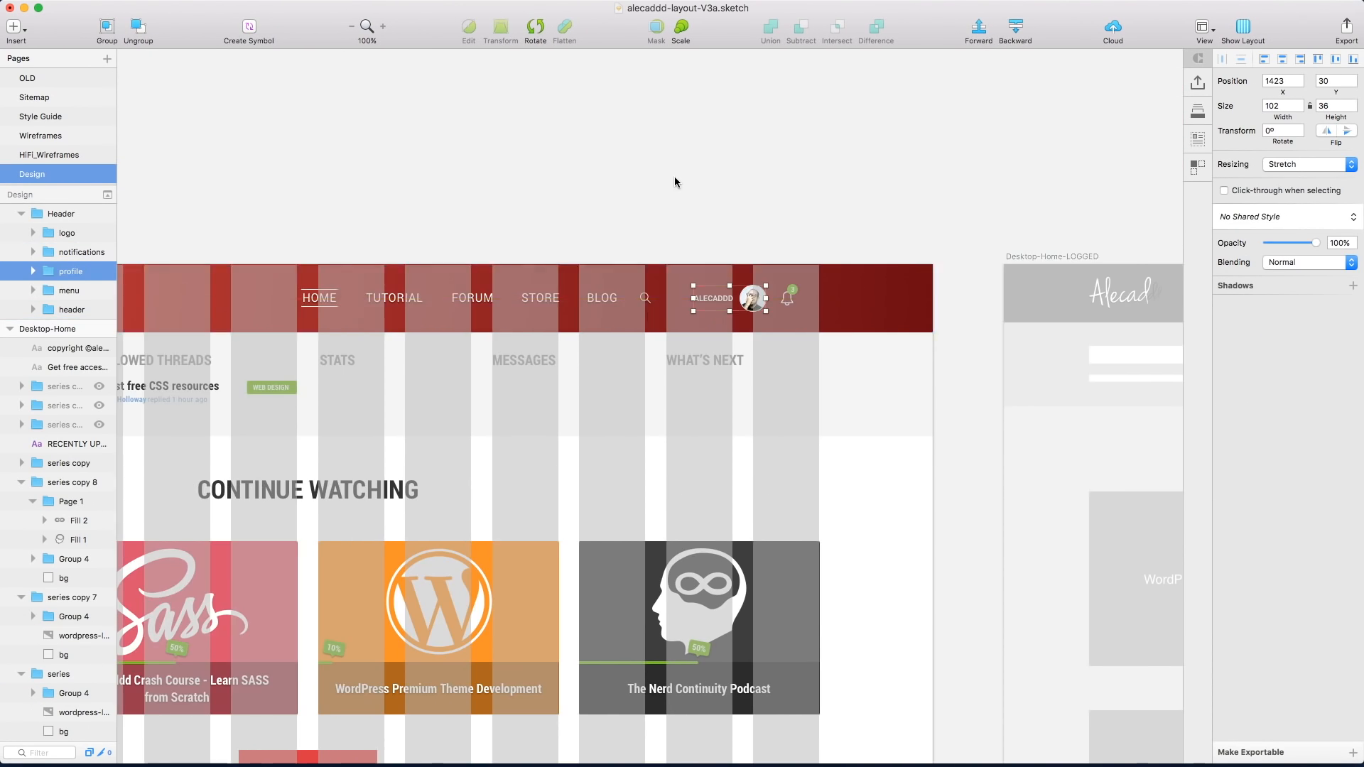
Insert star and share line icons on the first video card and add a red block by Forum Updates.
scroll("left", 3)
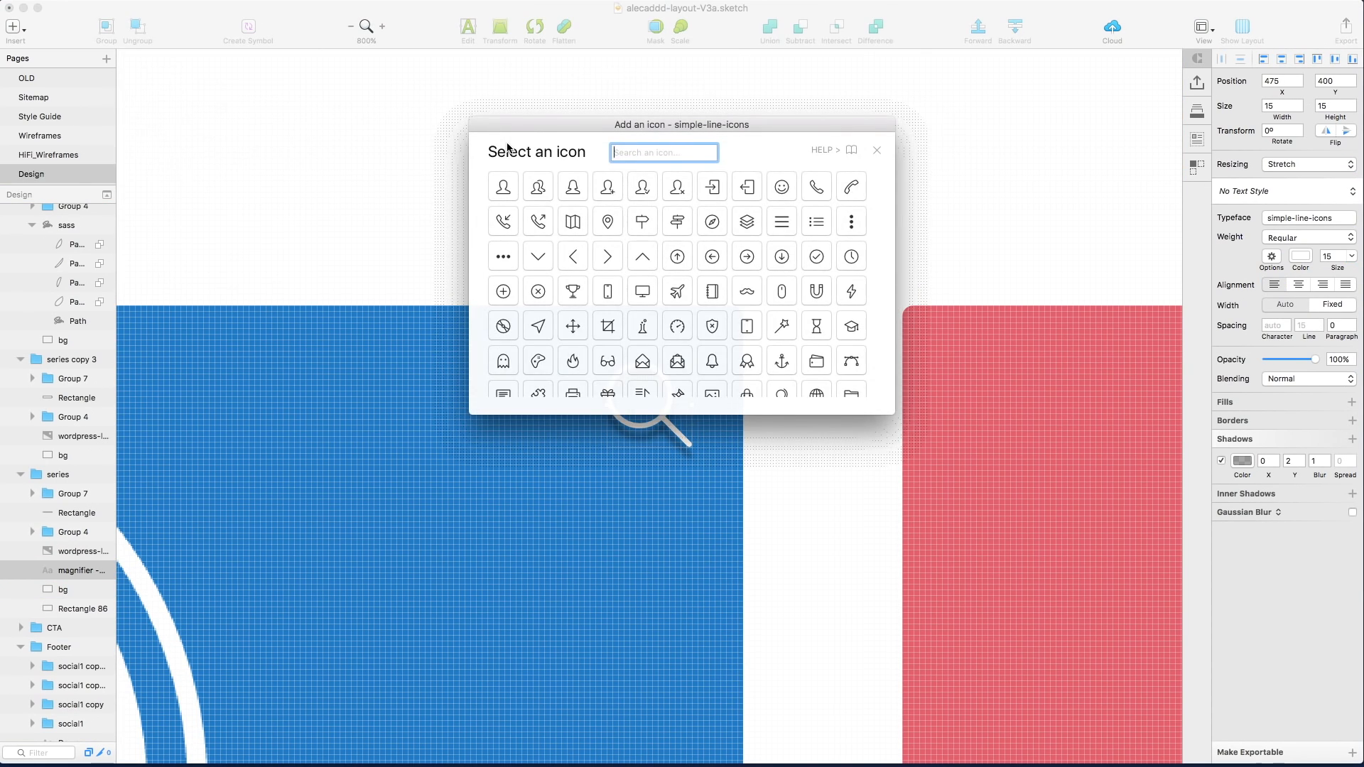
type("share")
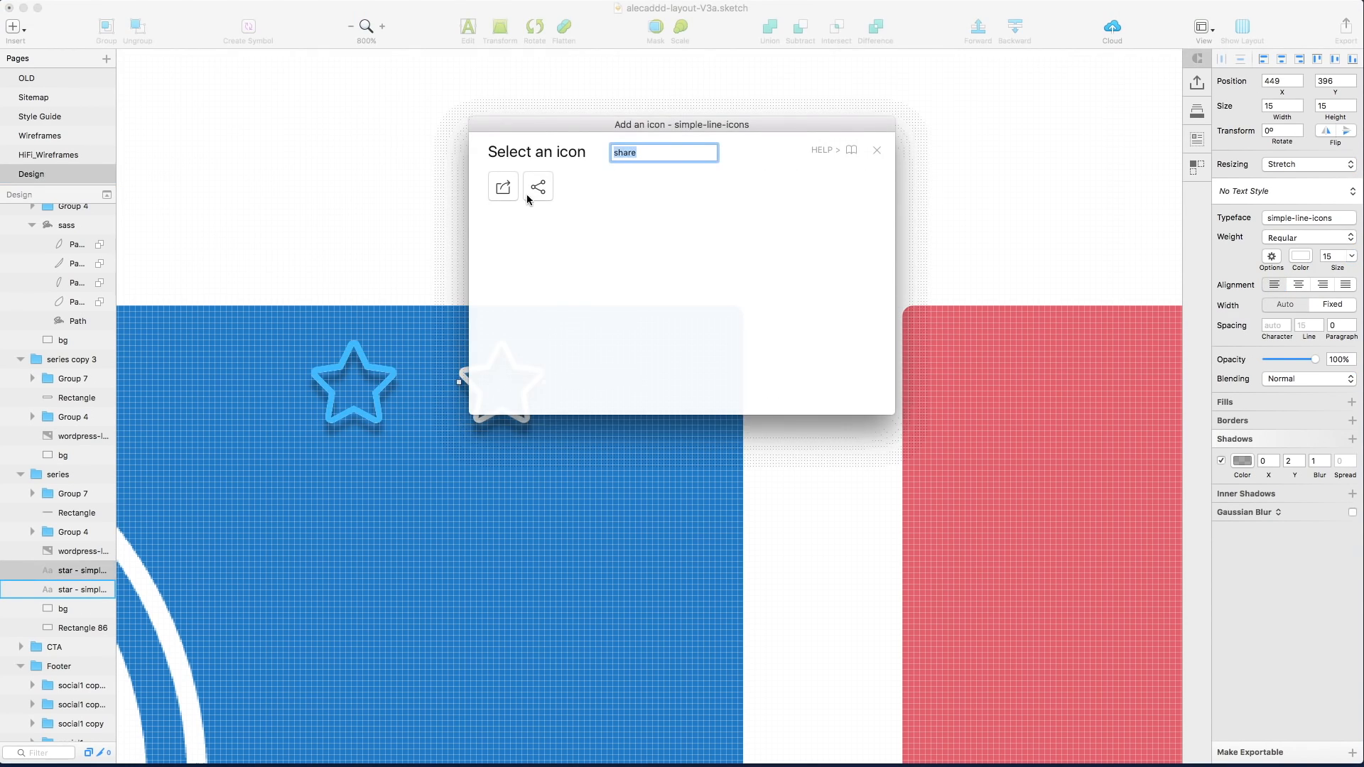
left_click(537, 186)
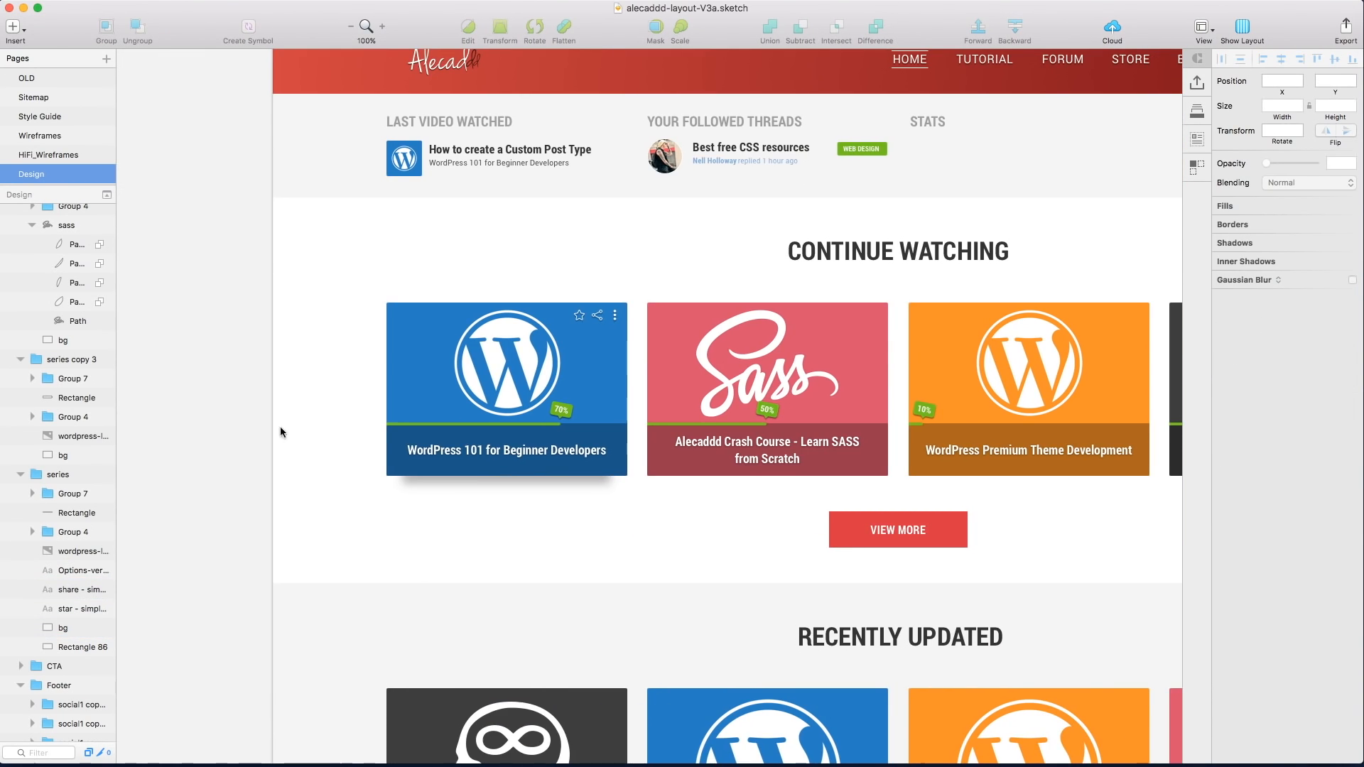
scroll("down", 3)
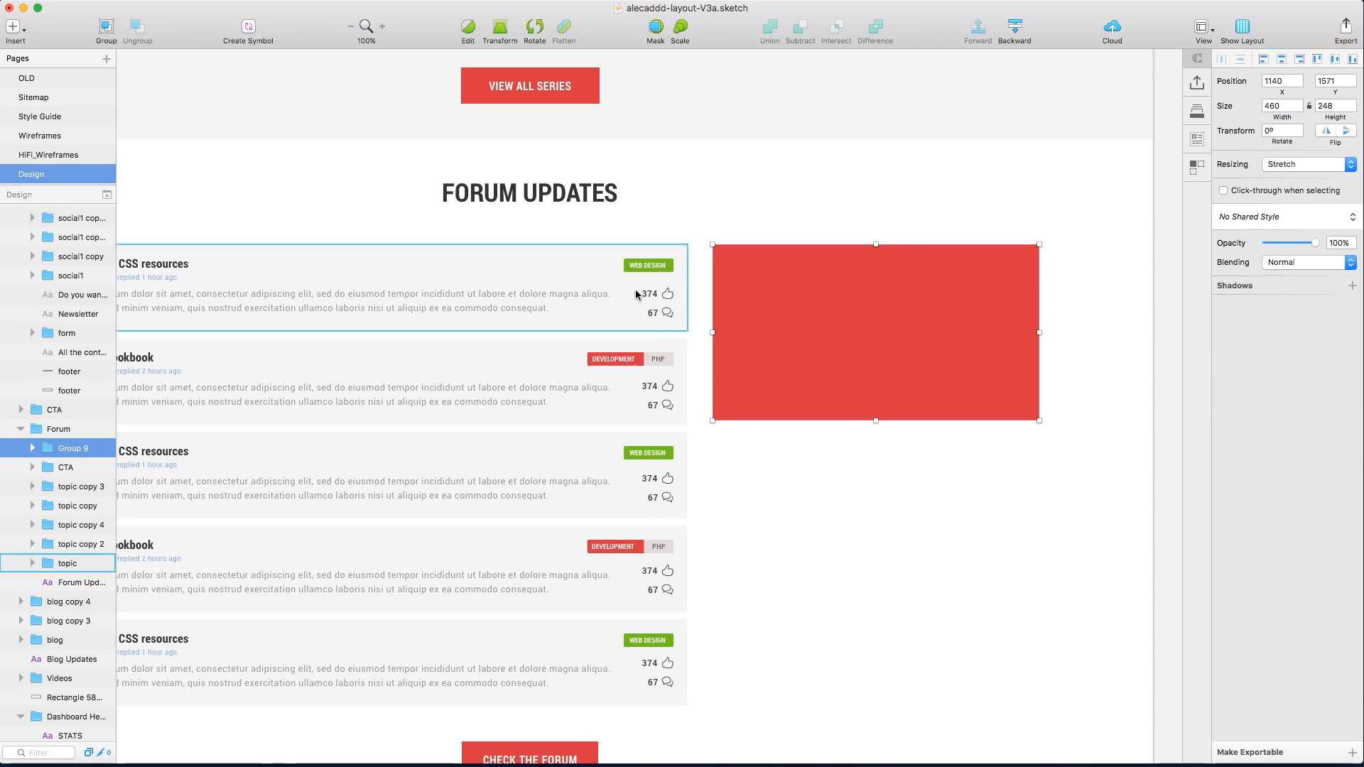
Build a Development card with a PHP 7 Cookbook topic row, avatar and PHP tag, duplicated to three rows.
left_click(613, 358)
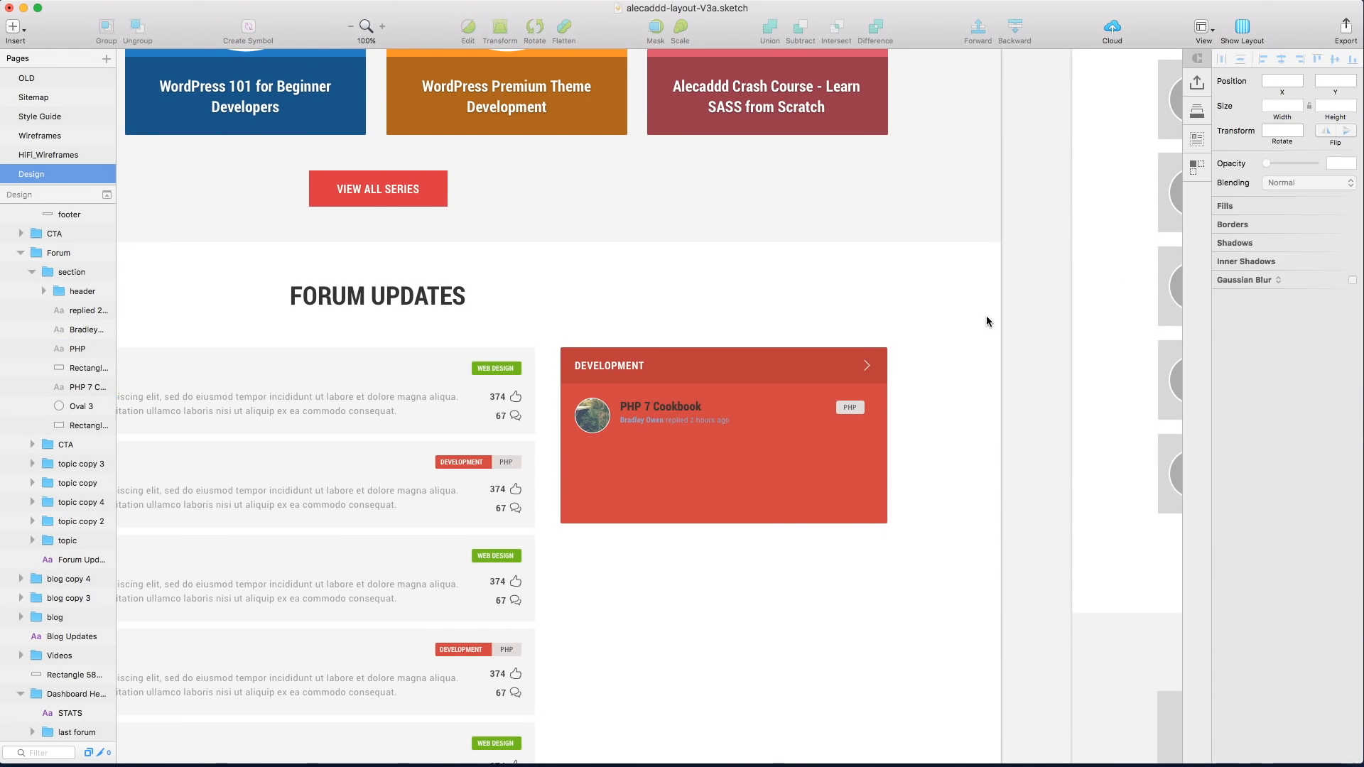
scroll("down", 3)
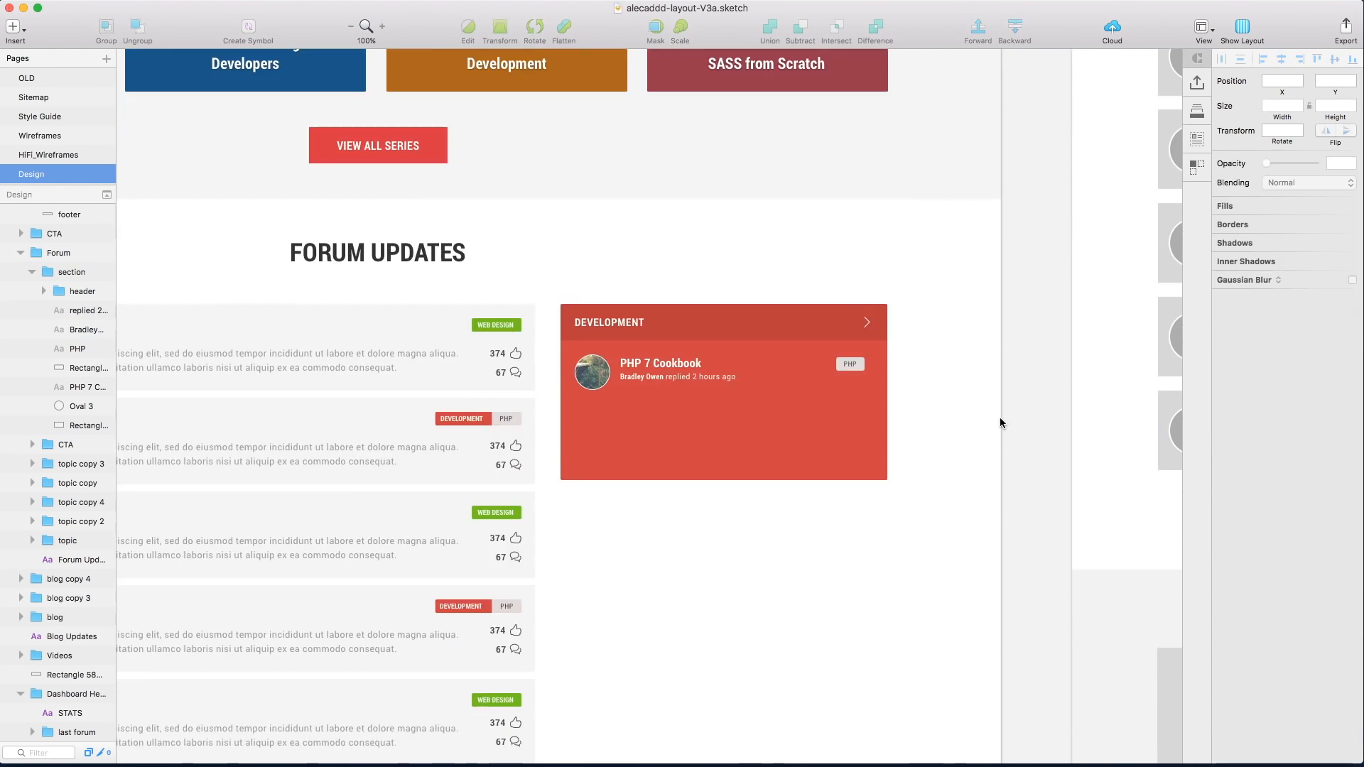
left_click(77, 349)
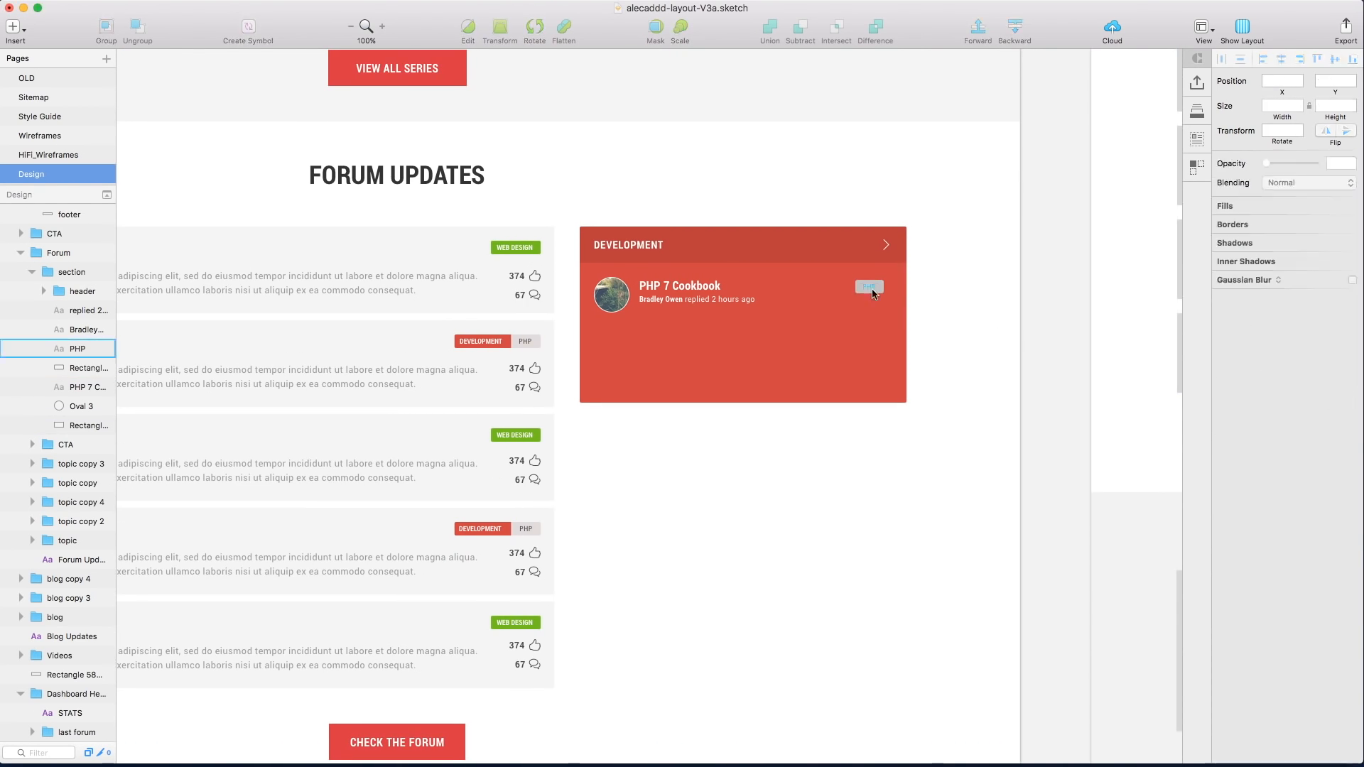
left_click(82, 406)
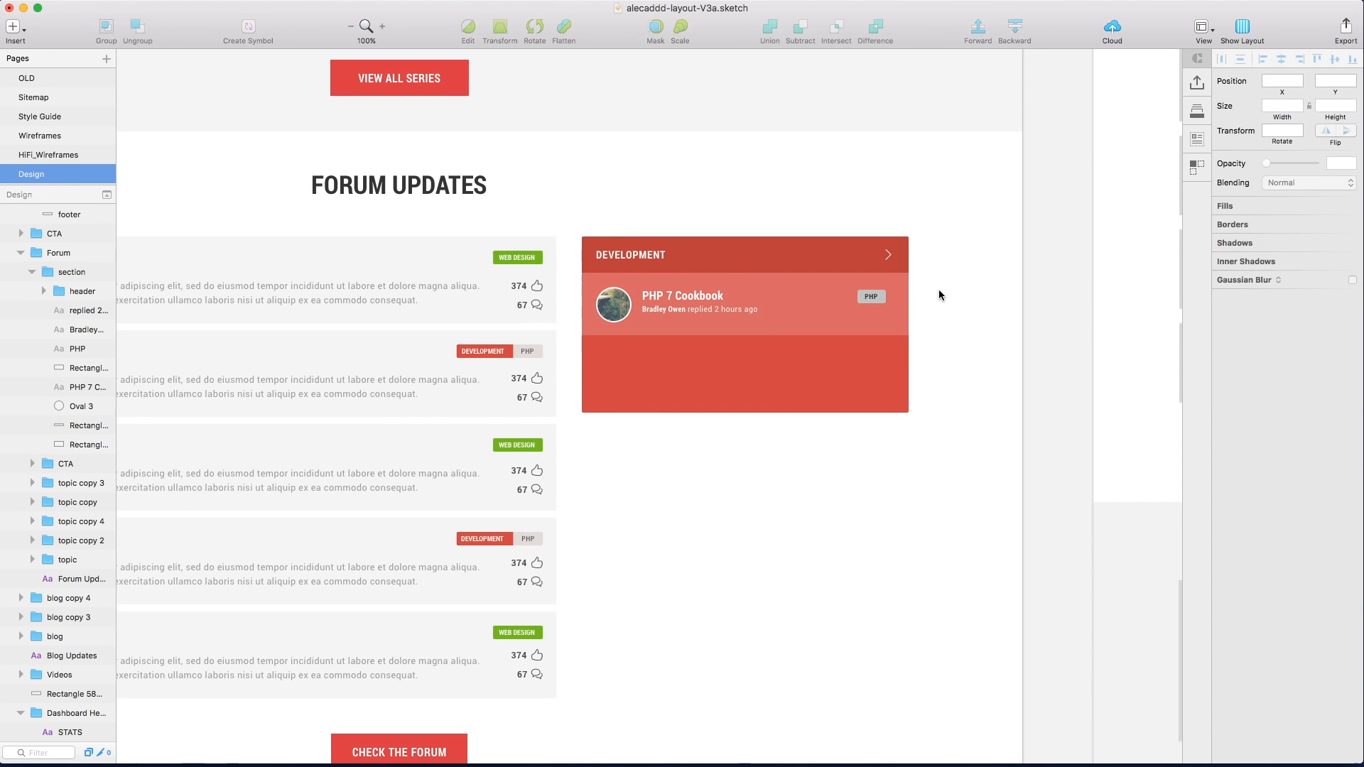
left_click(58, 252)
type("people")
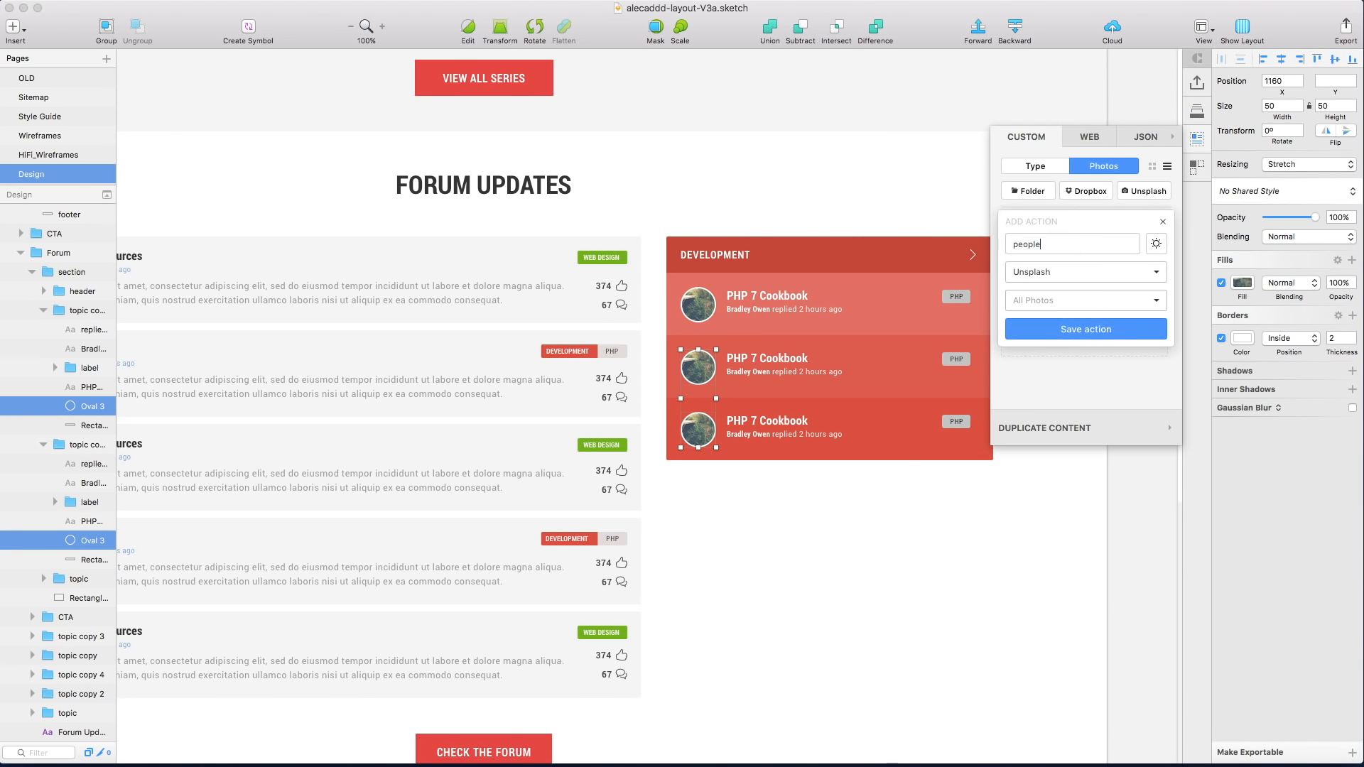
Fill the avatars with Unsplash 'people' photos and edit the topic titles, authors and tags.
left_click(1084, 328)
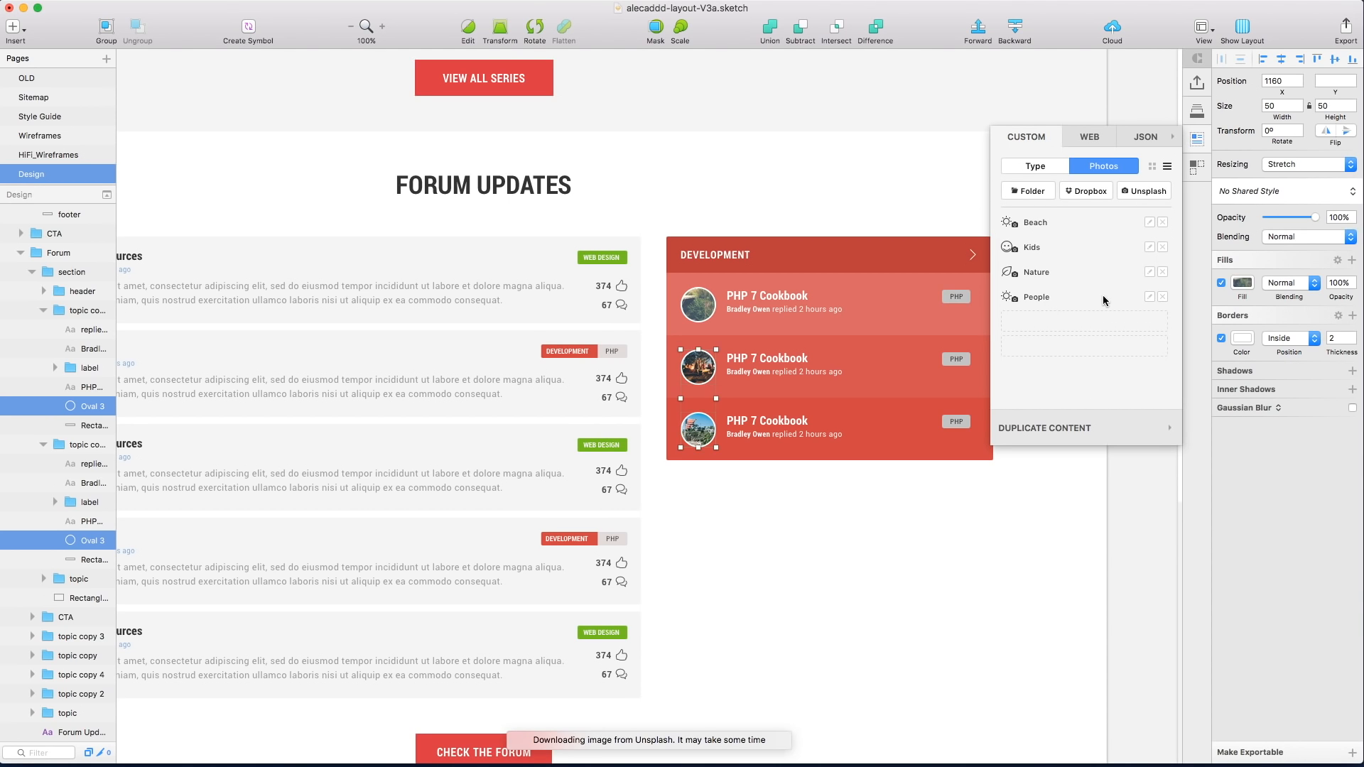
left_click(1034, 164)
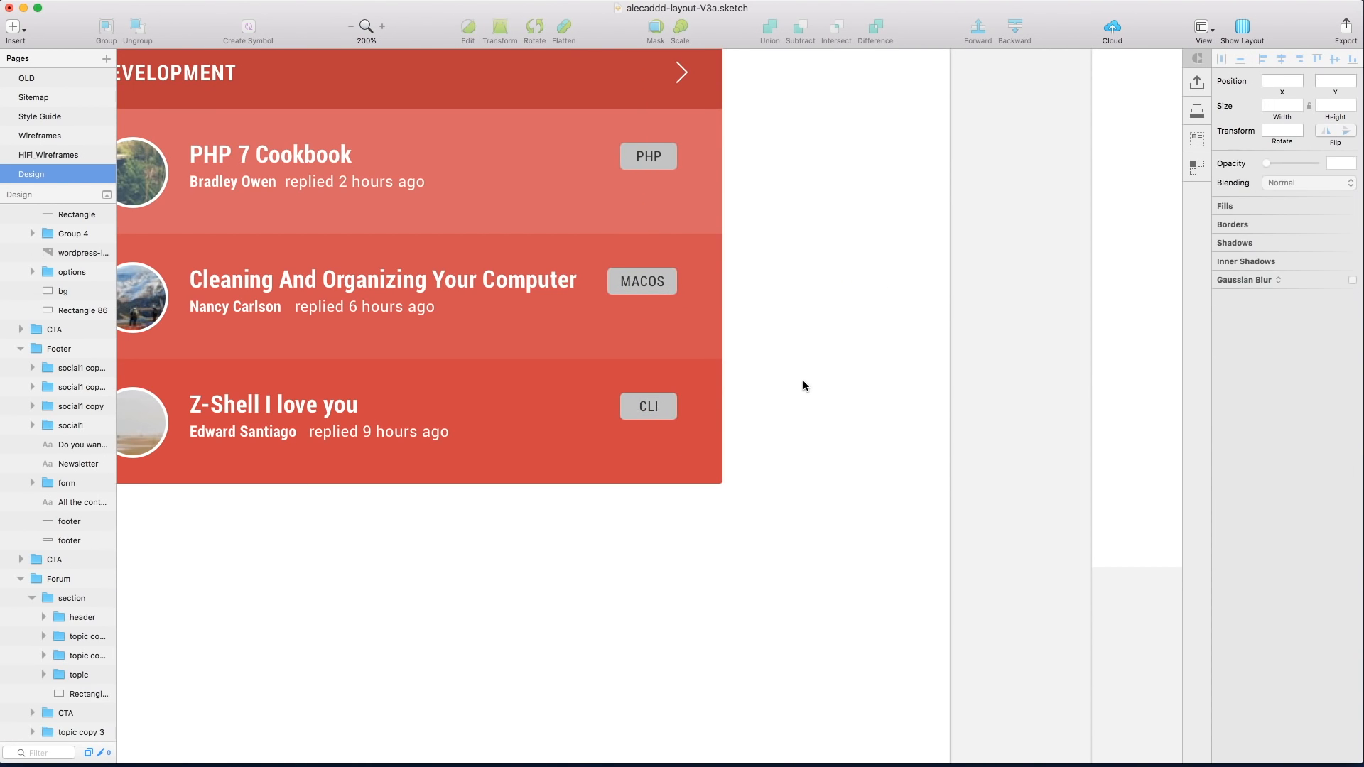
double_click(647, 406)
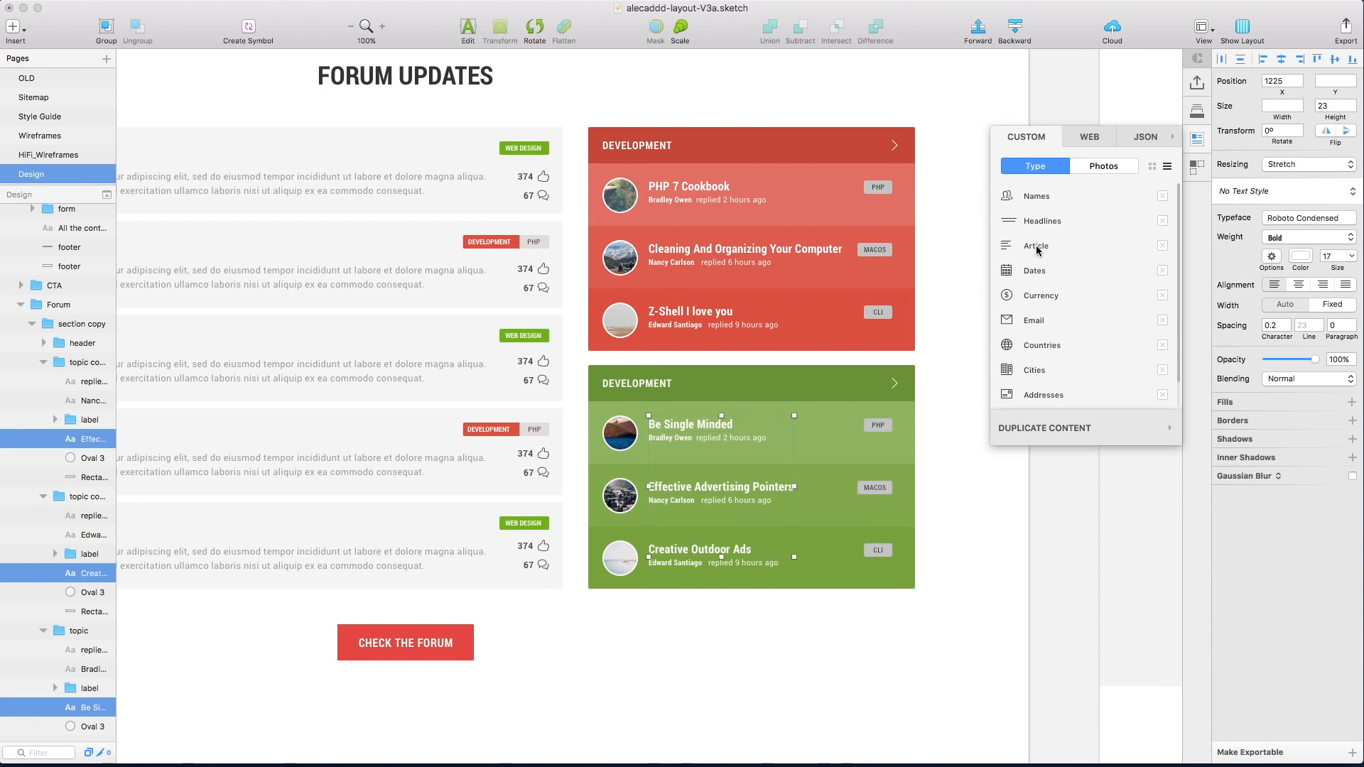
Fill the green card's titles with Craft sample headlines for the Design card.
left_click(349, 27)
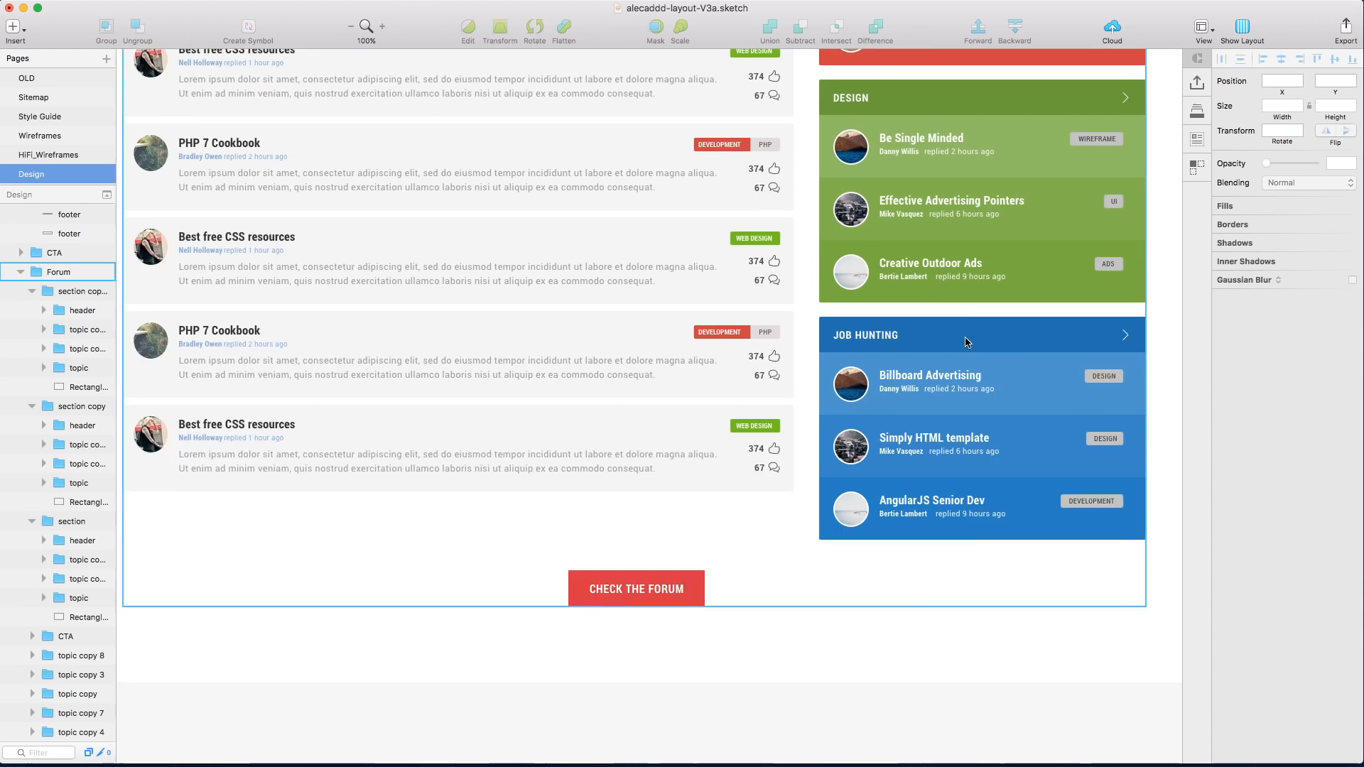
Duplicate the forum topic groups to add rows matching the three cards.
left_click(349, 27)
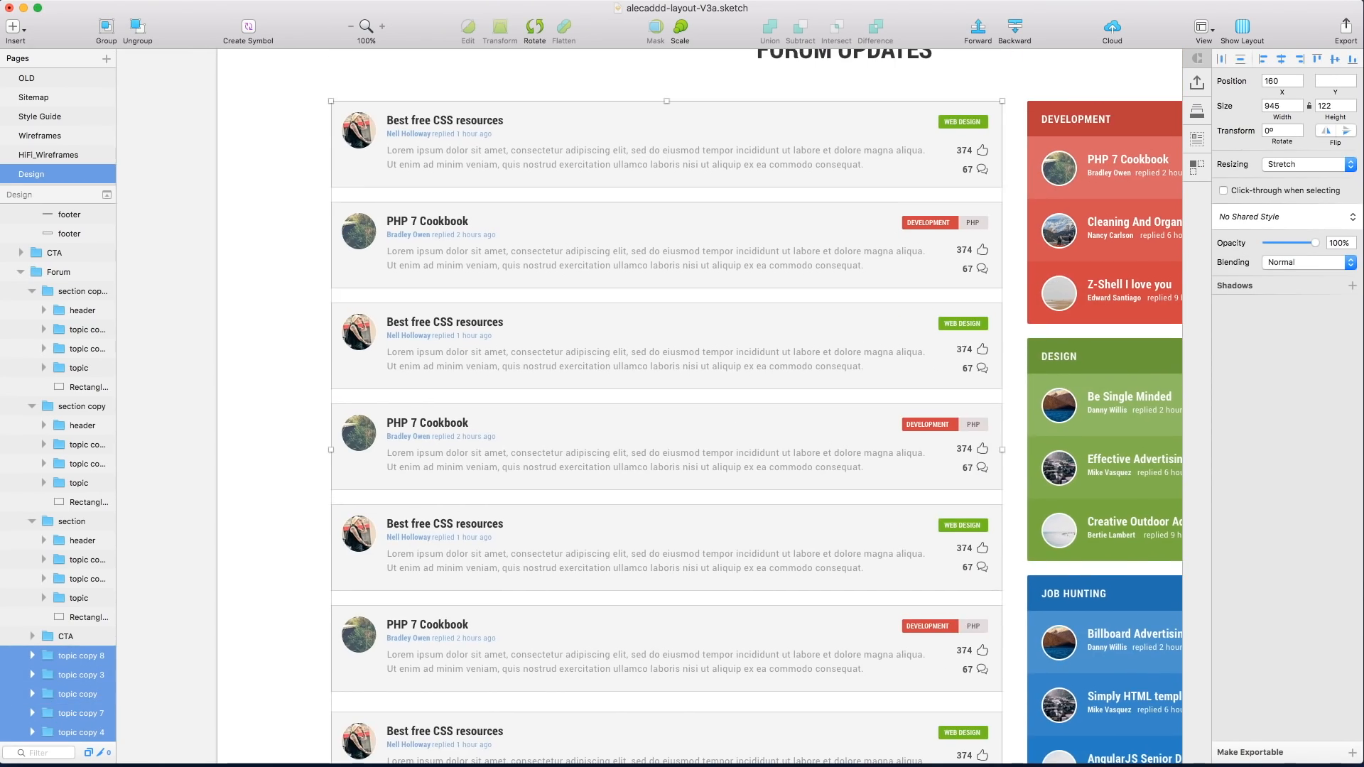
left_click(349, 26)
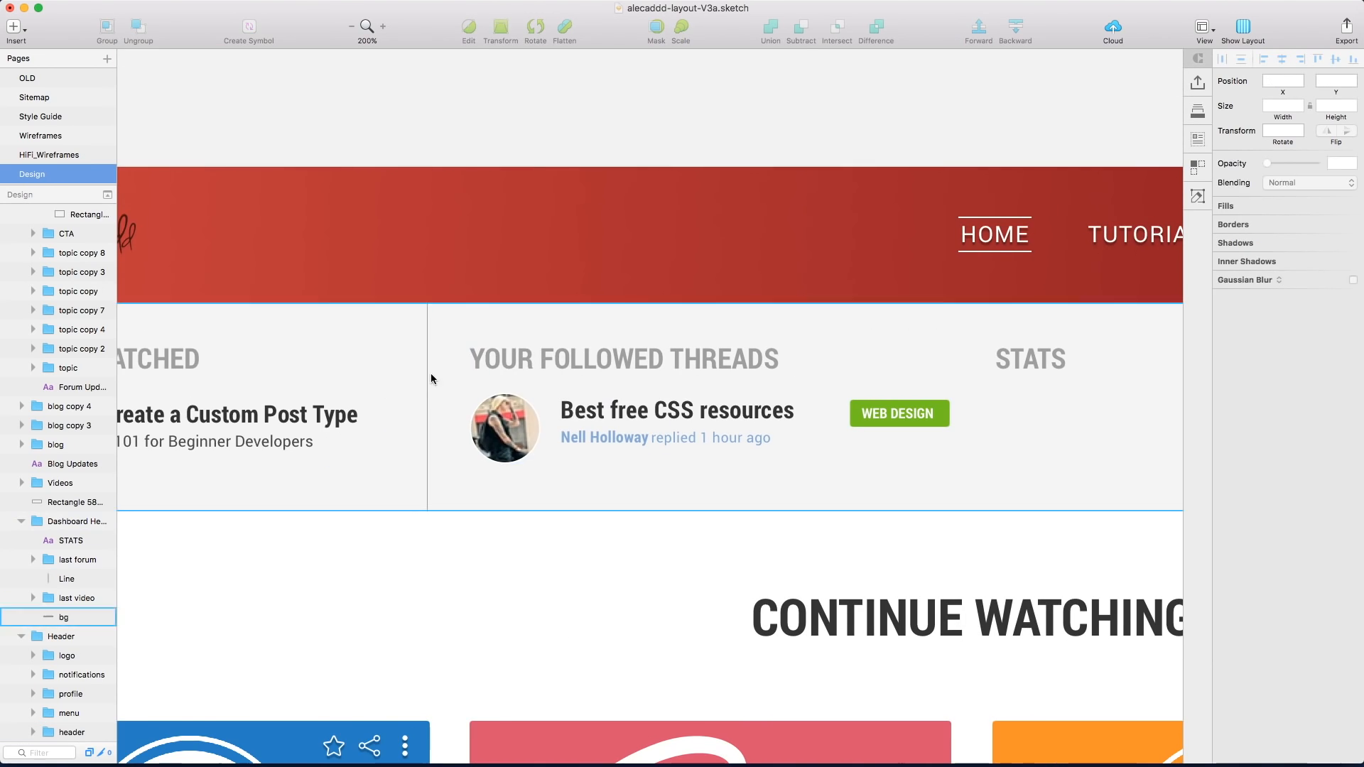
Change STATS to WHILE YOU WERE AWAY with 12 New Videos, 32 New Topics, 3 New Posts.
left_click(351, 26)
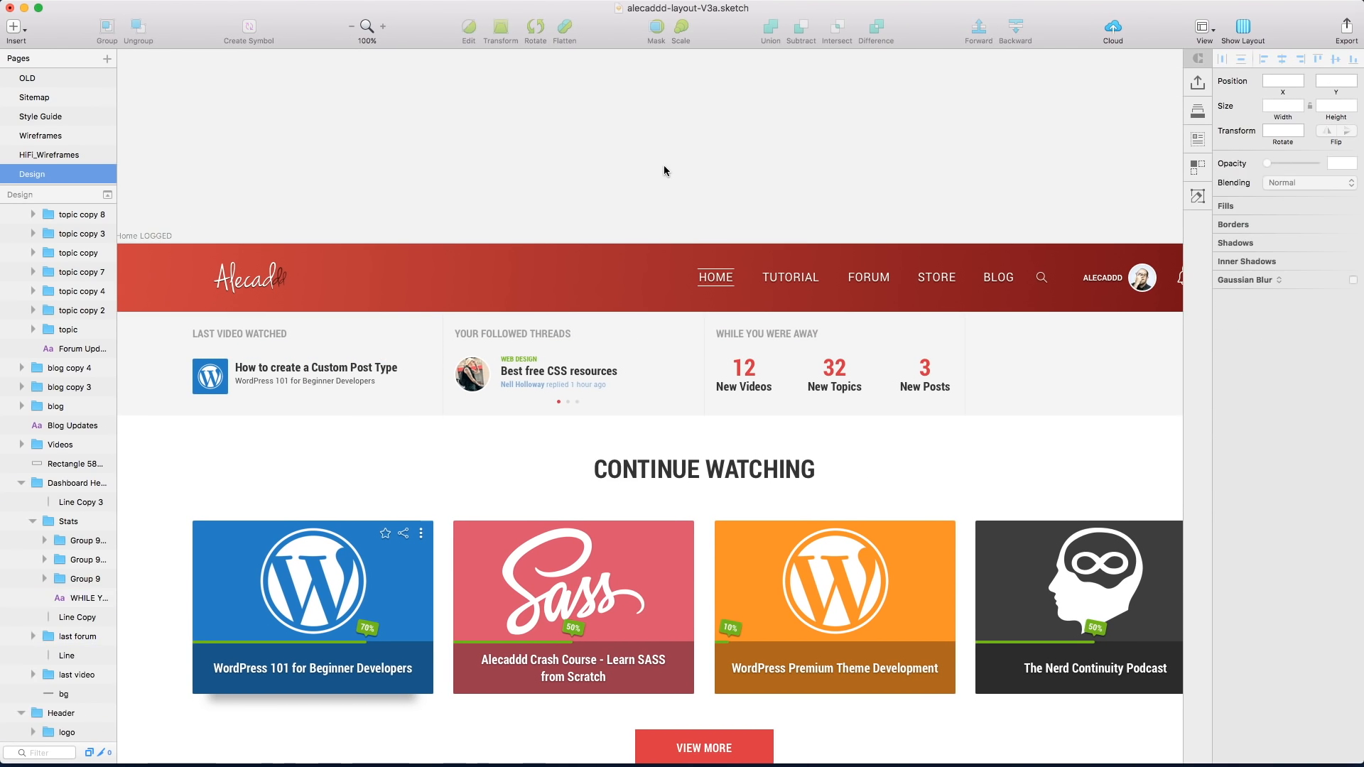
Place a SOMETHING ELSE heading in the header's empty fourth column.
left_click(832, 365)
type("SOMETHING")
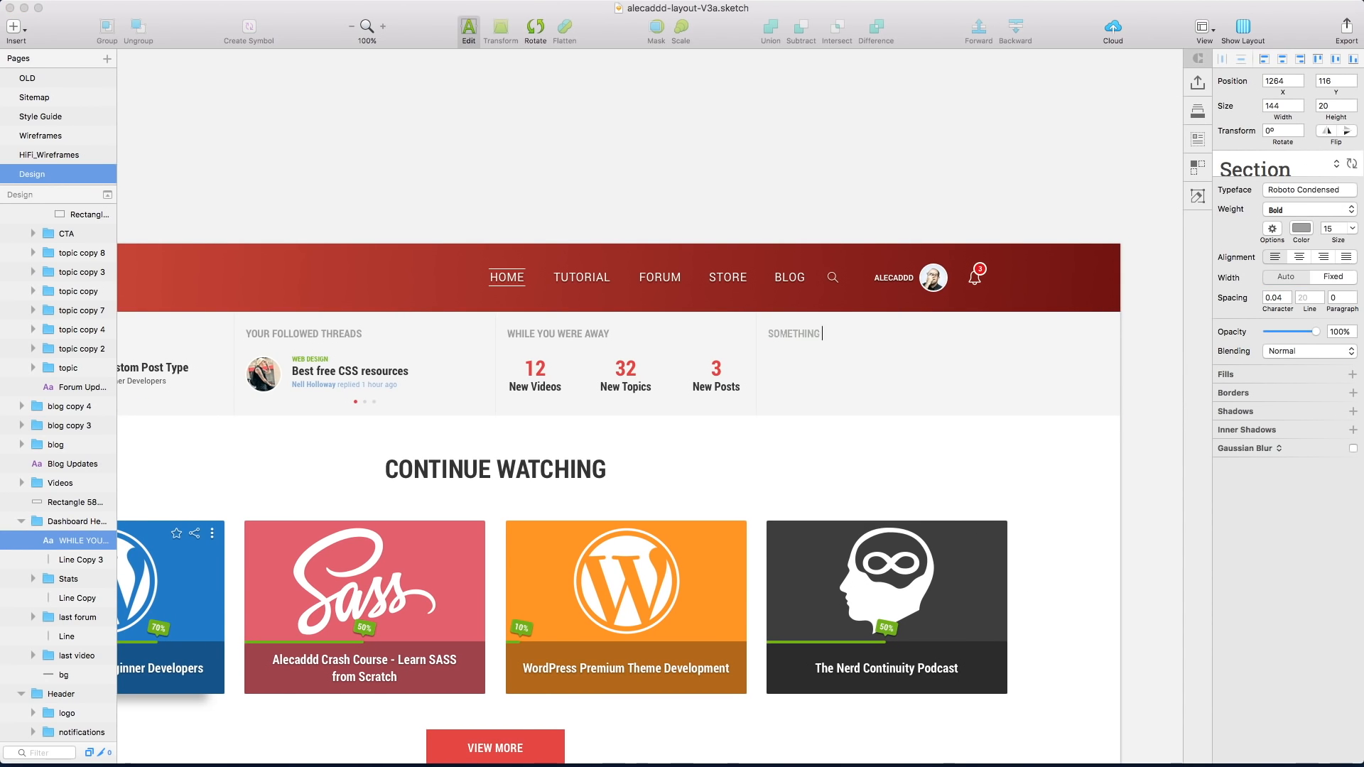
type("ELSE")
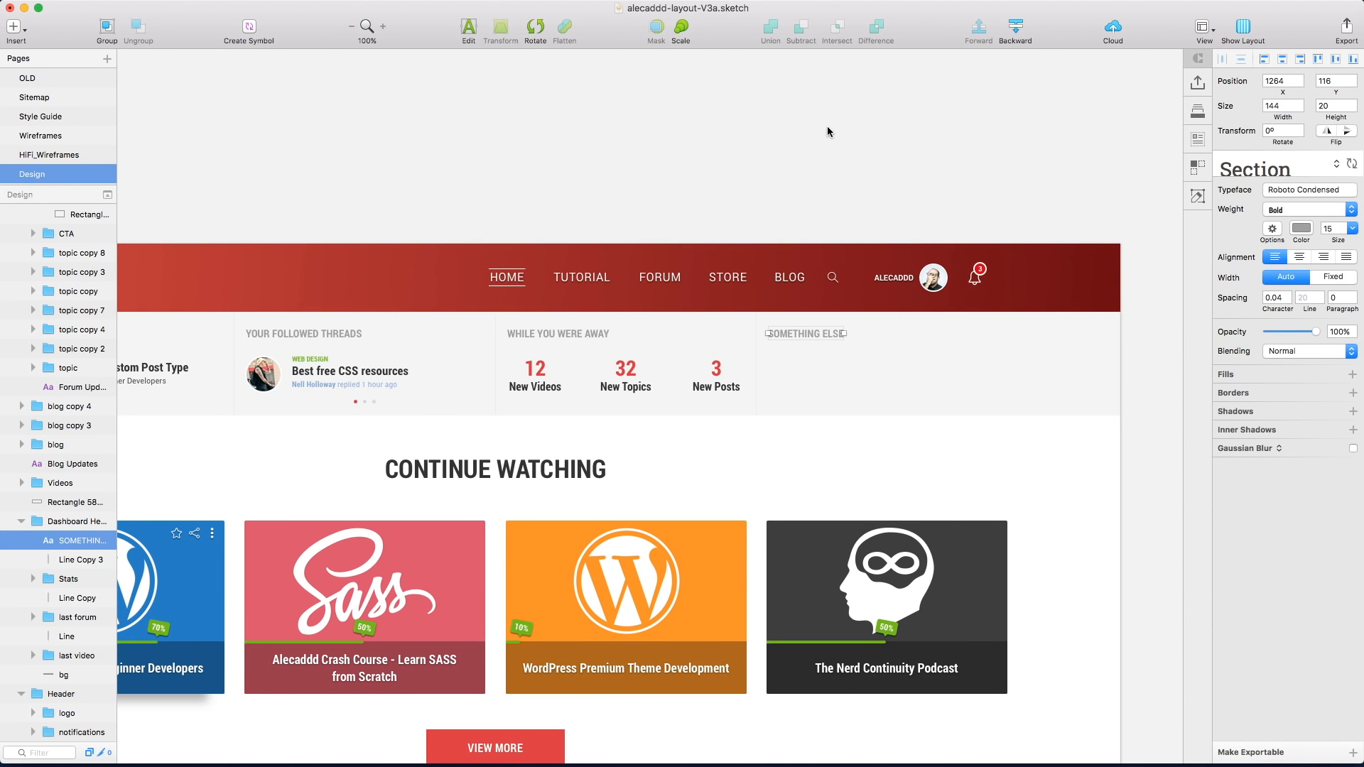
scroll("down", 3)
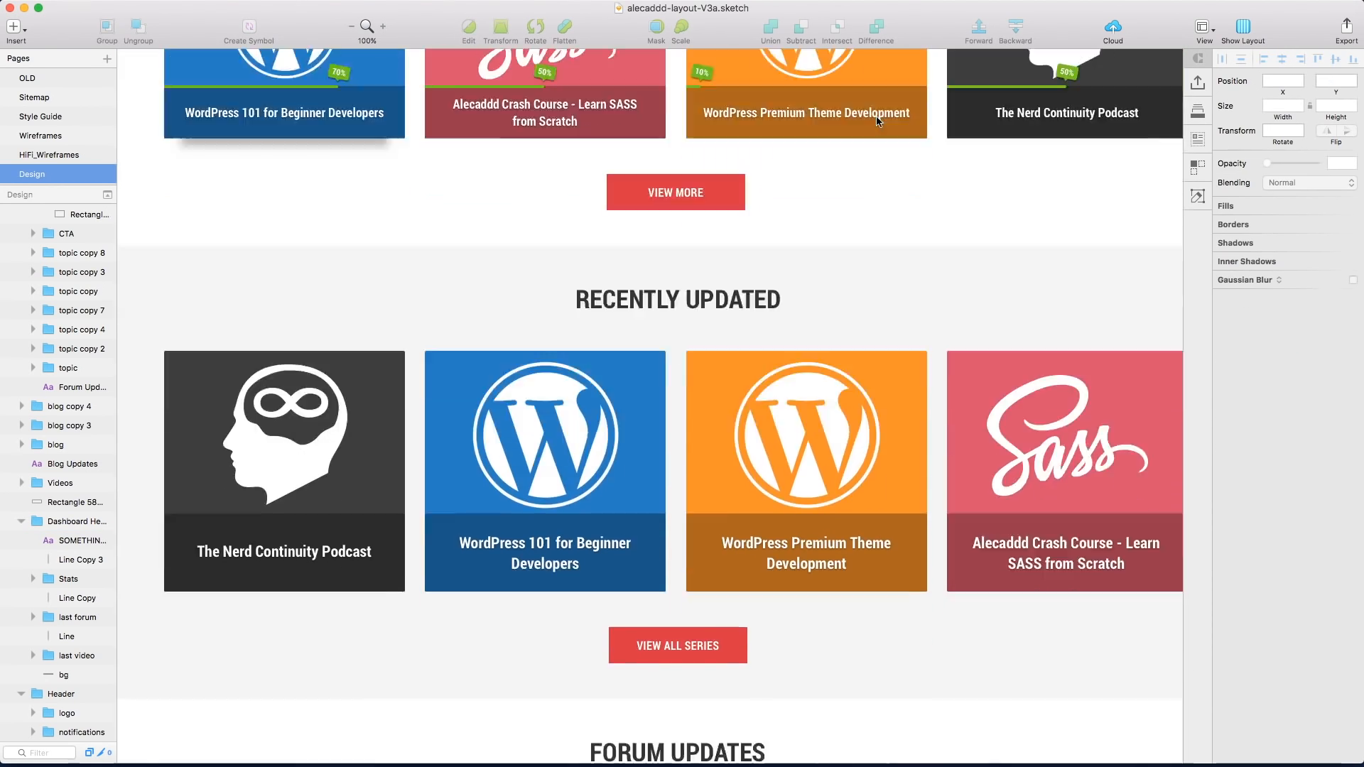
Draw two grey panels with red VIDEO ARCHIVE and BLOG ARCHIVE buttons below Forum Updates.
scroll("down", 3)
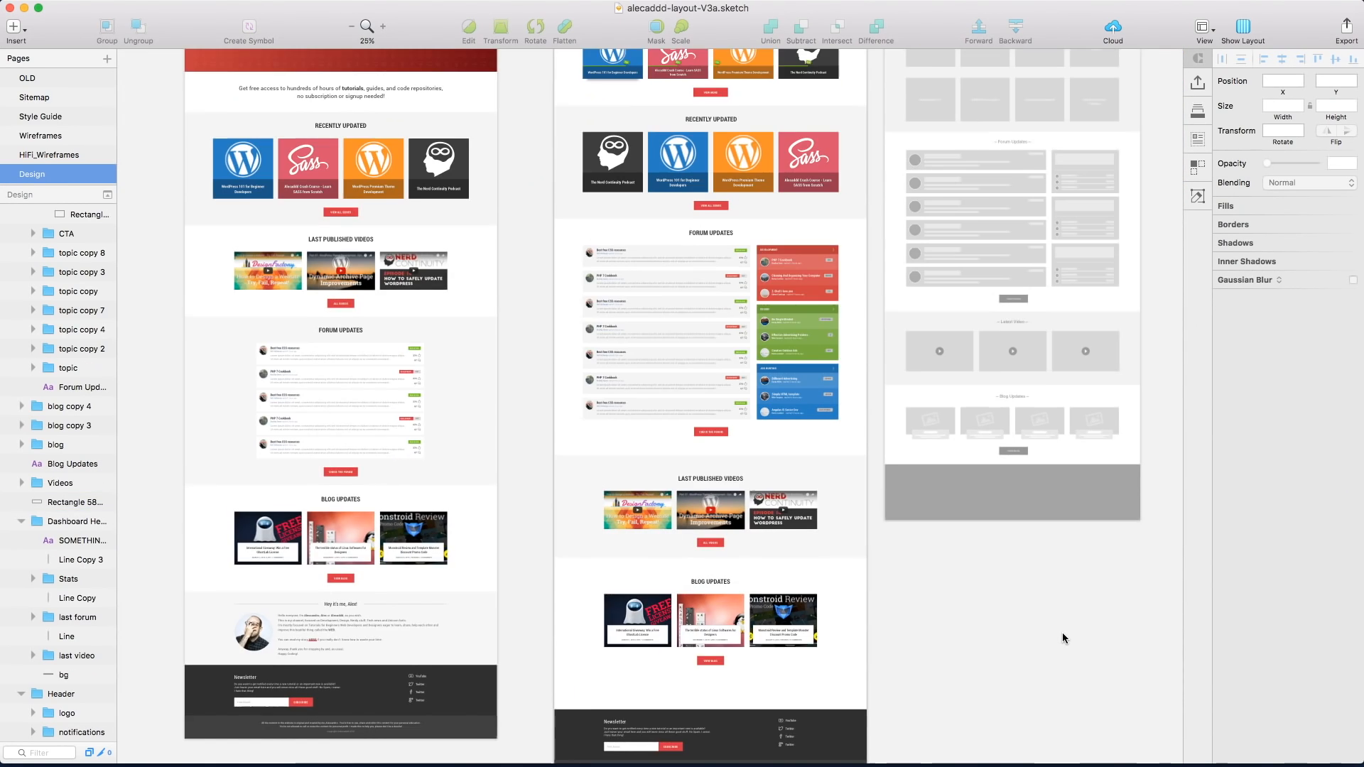
scroll("down", 3)
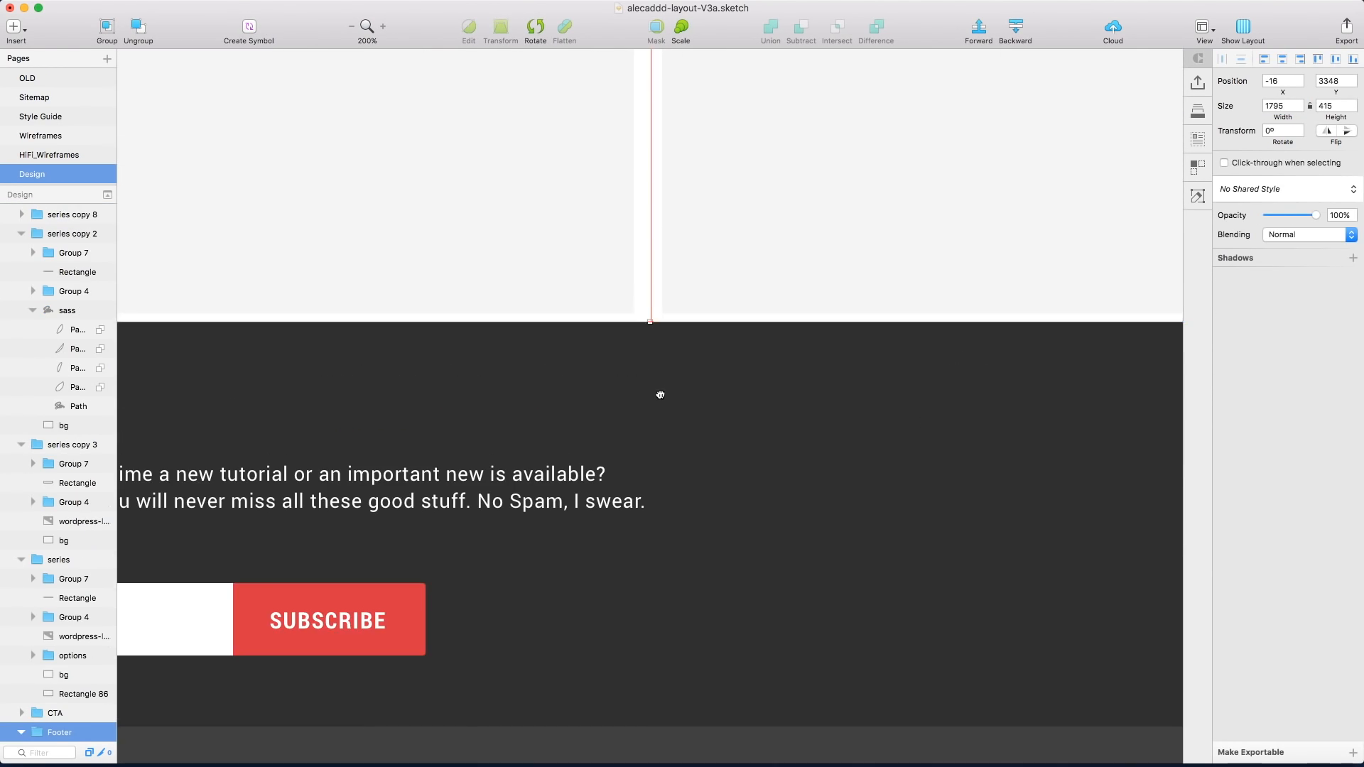
left_click(351, 26)
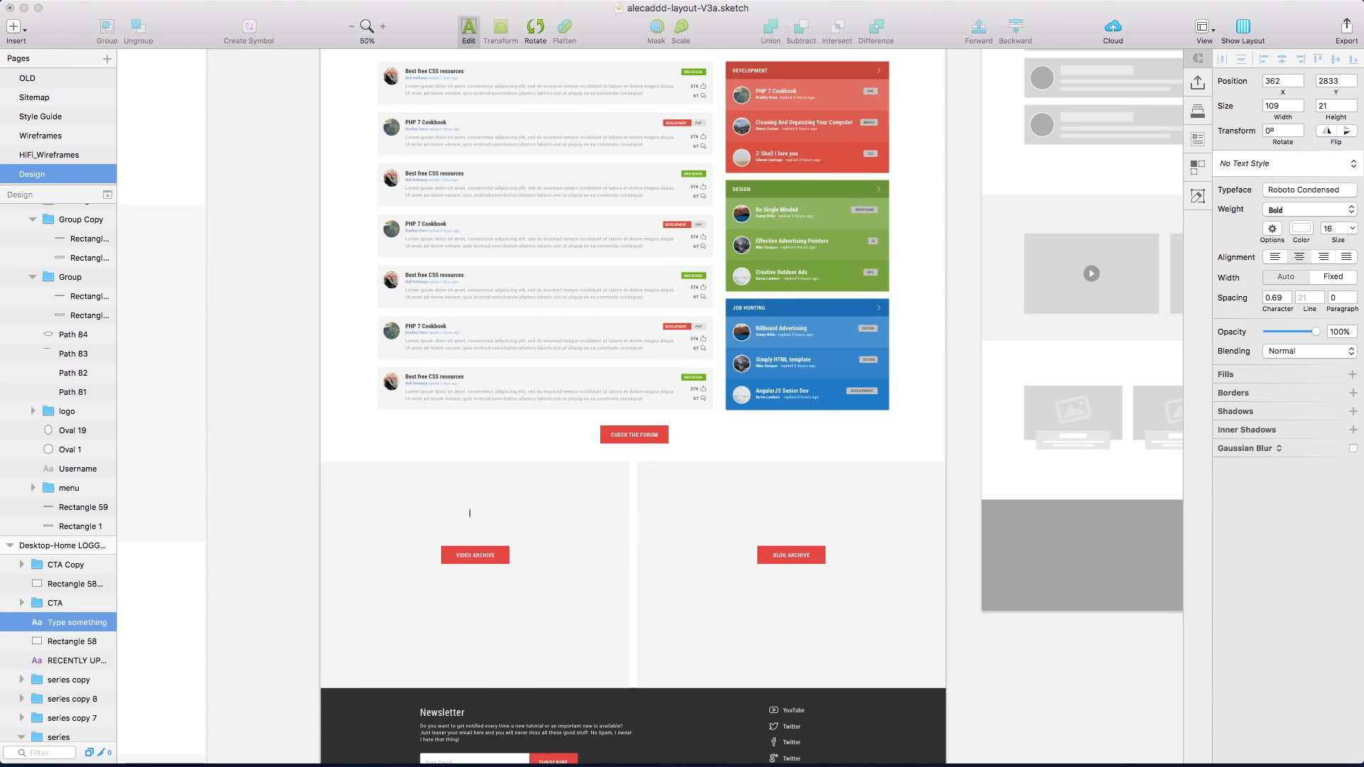
Select the book icon layer above the Explore the Blog Archive link.
type("screen")
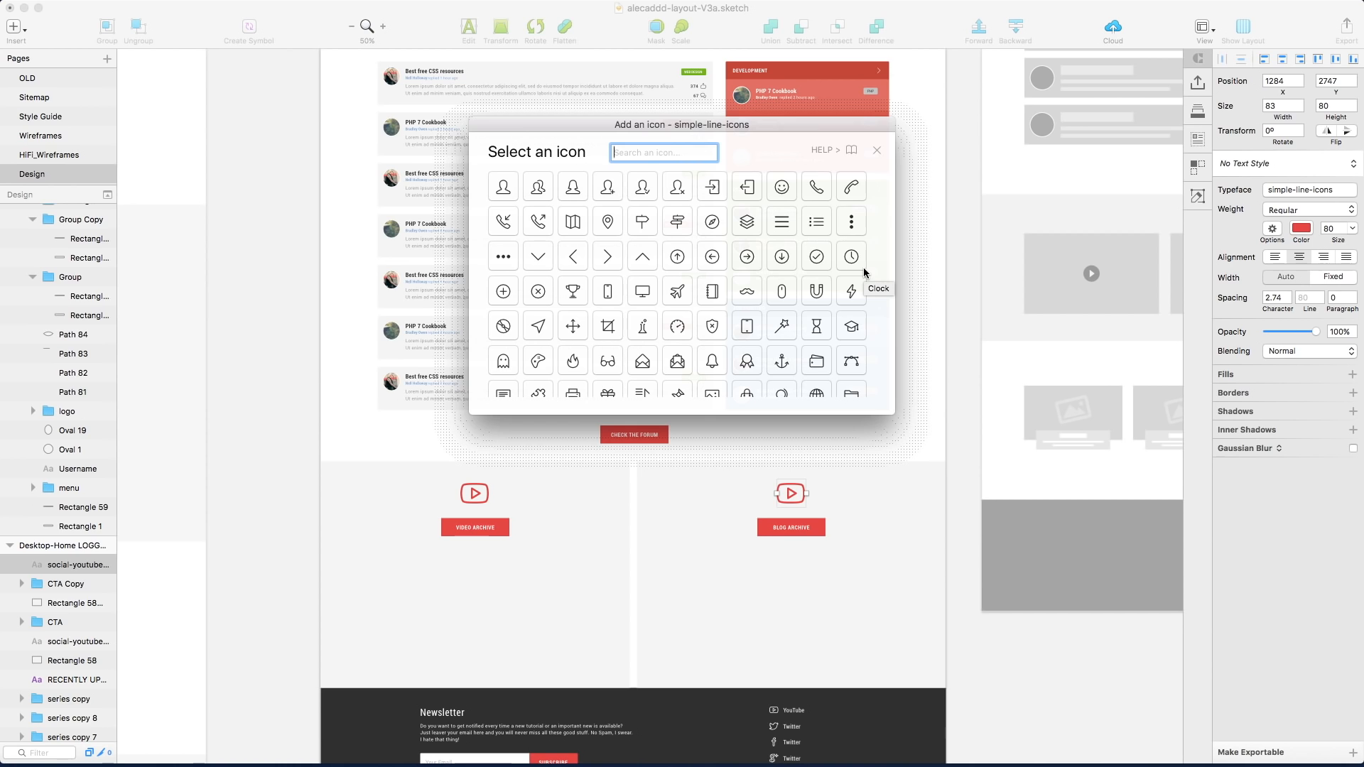
scroll("down", 3)
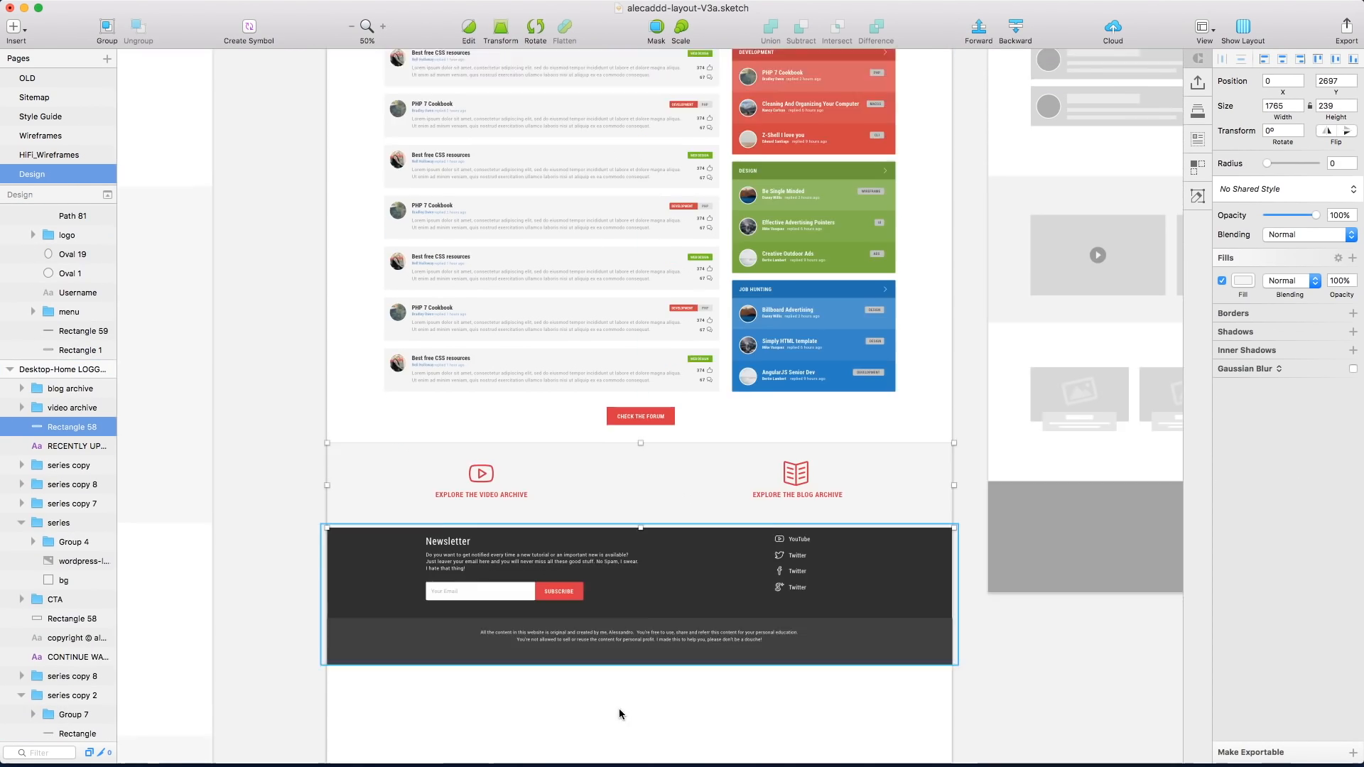
left_click(773, 414)
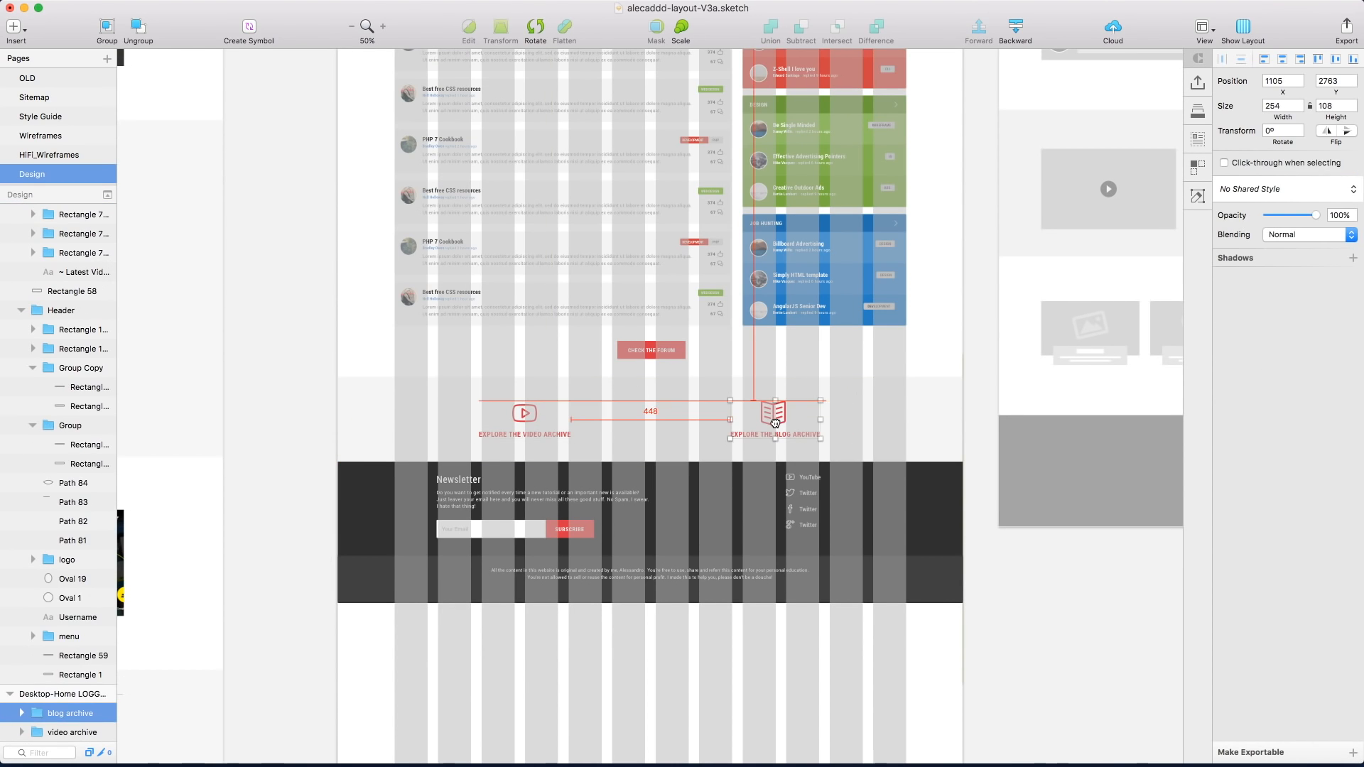
Bring up the simple-line-icons picker via Plugins > Icon Font to replace it.
left_click(325, 9)
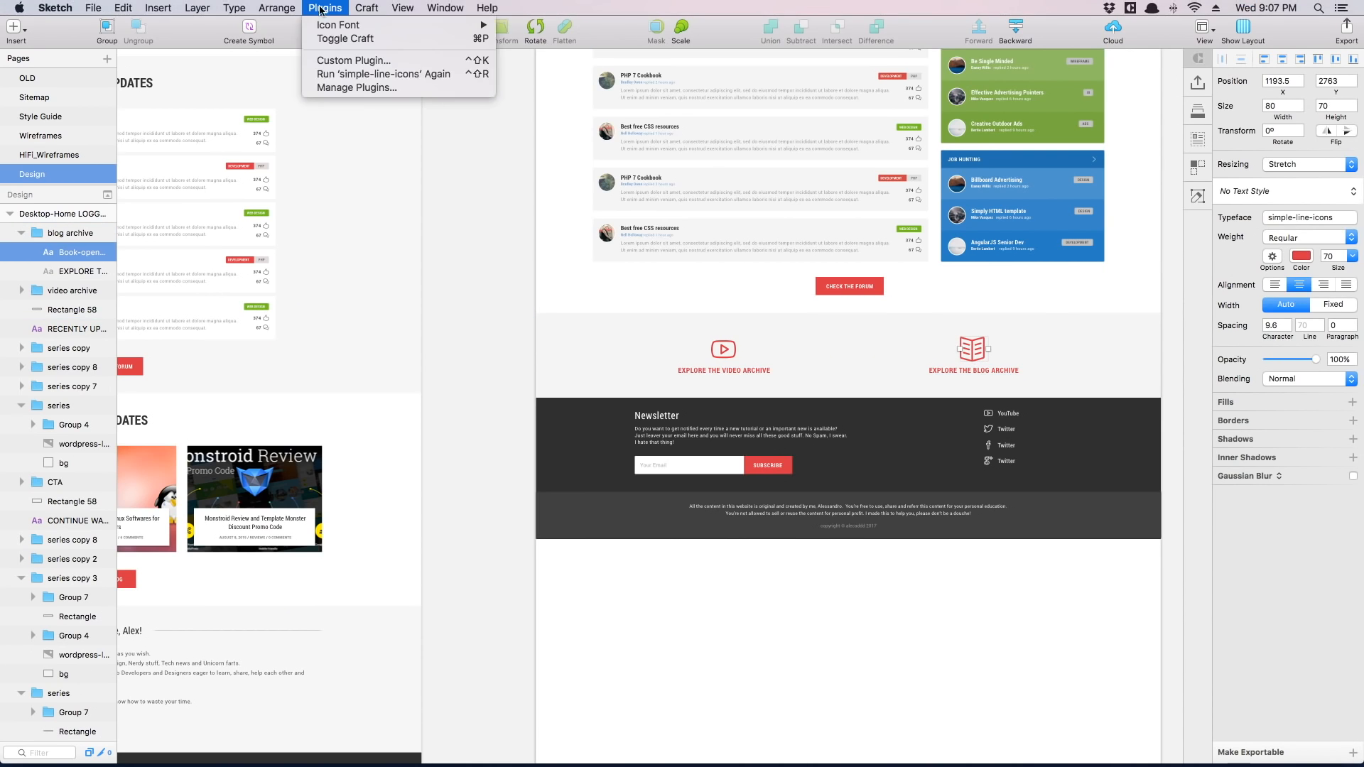
left_click(339, 24)
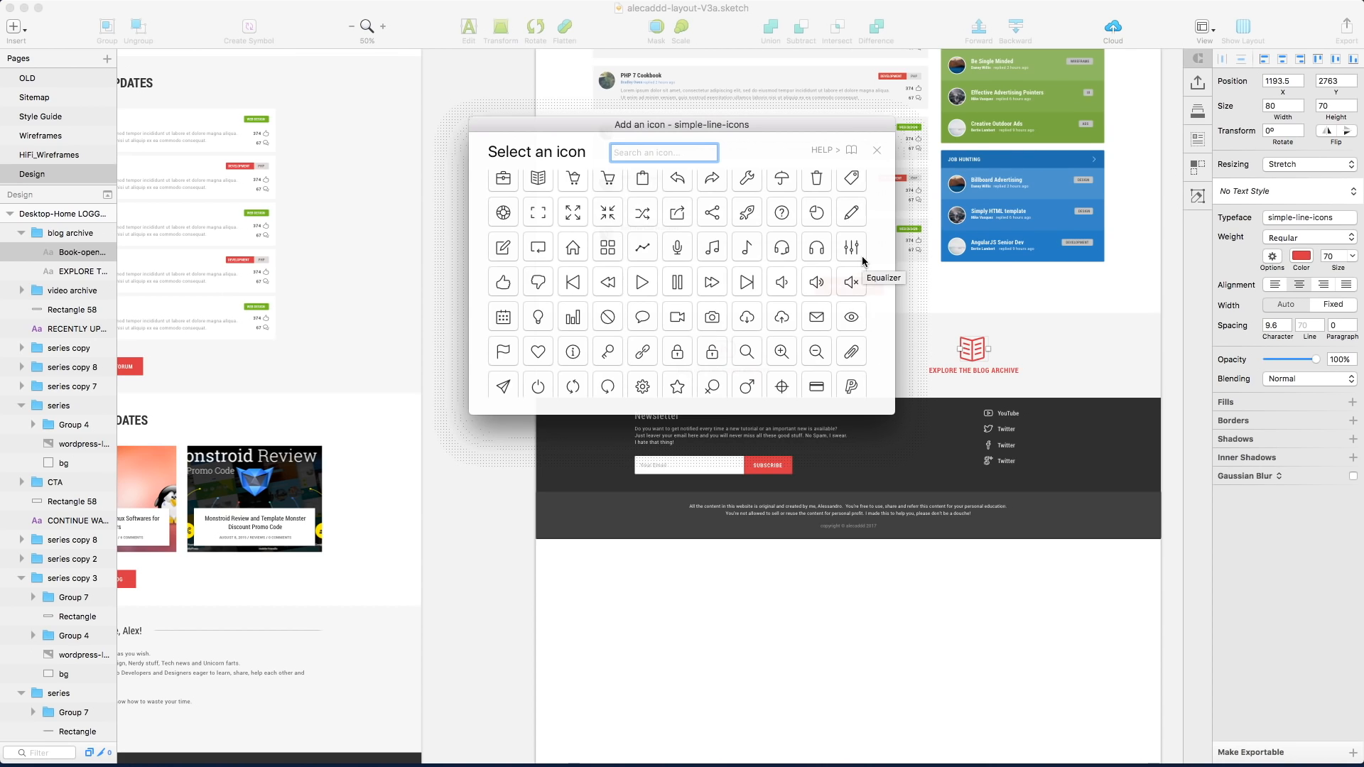
scroll("down", 3)
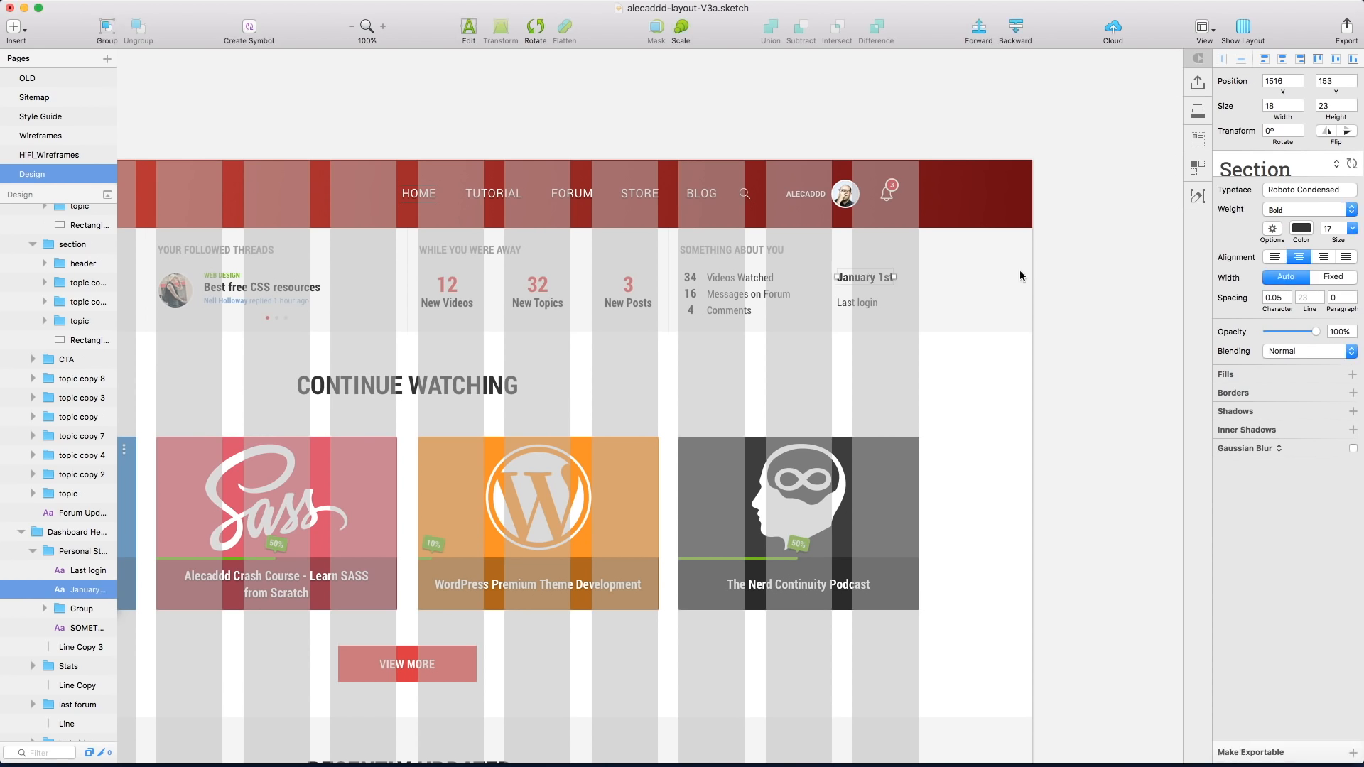
Replace the stats bar's last-login text with 'Jan 1st, 2017' and commit the edit.
type("Jan 1st, 2017")
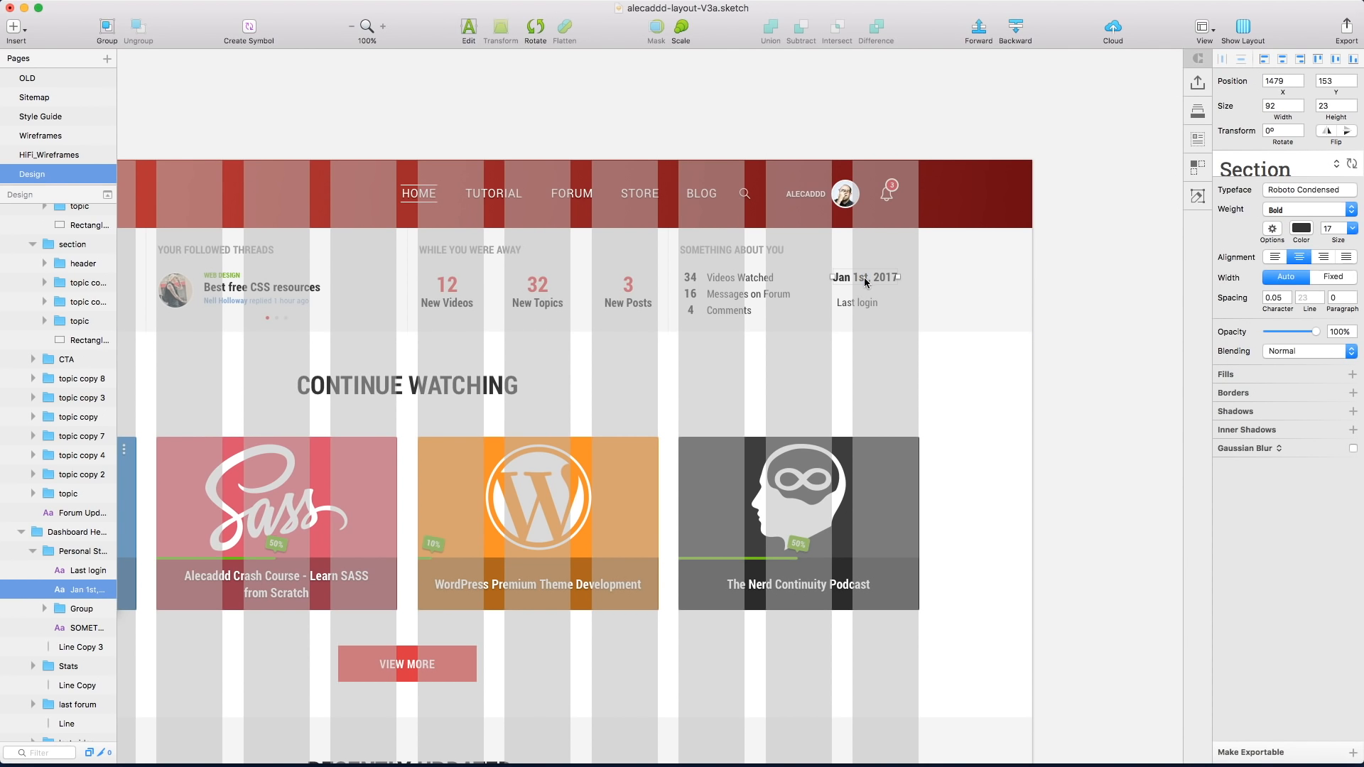
left_click(1302, 229)
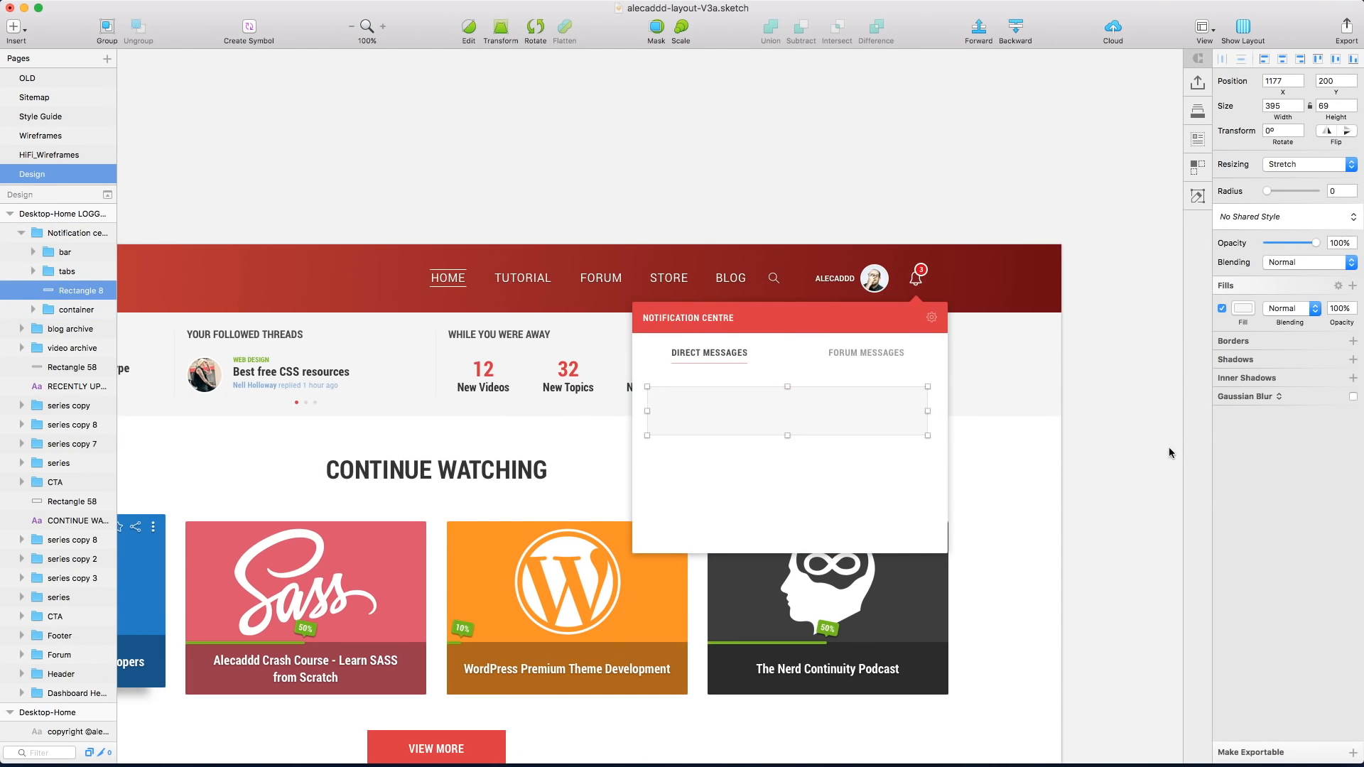
Fill the placeholder card as Nell Holloway's 'Help with SCSS mixins' message with options and trash icons.
left_click(380, 25)
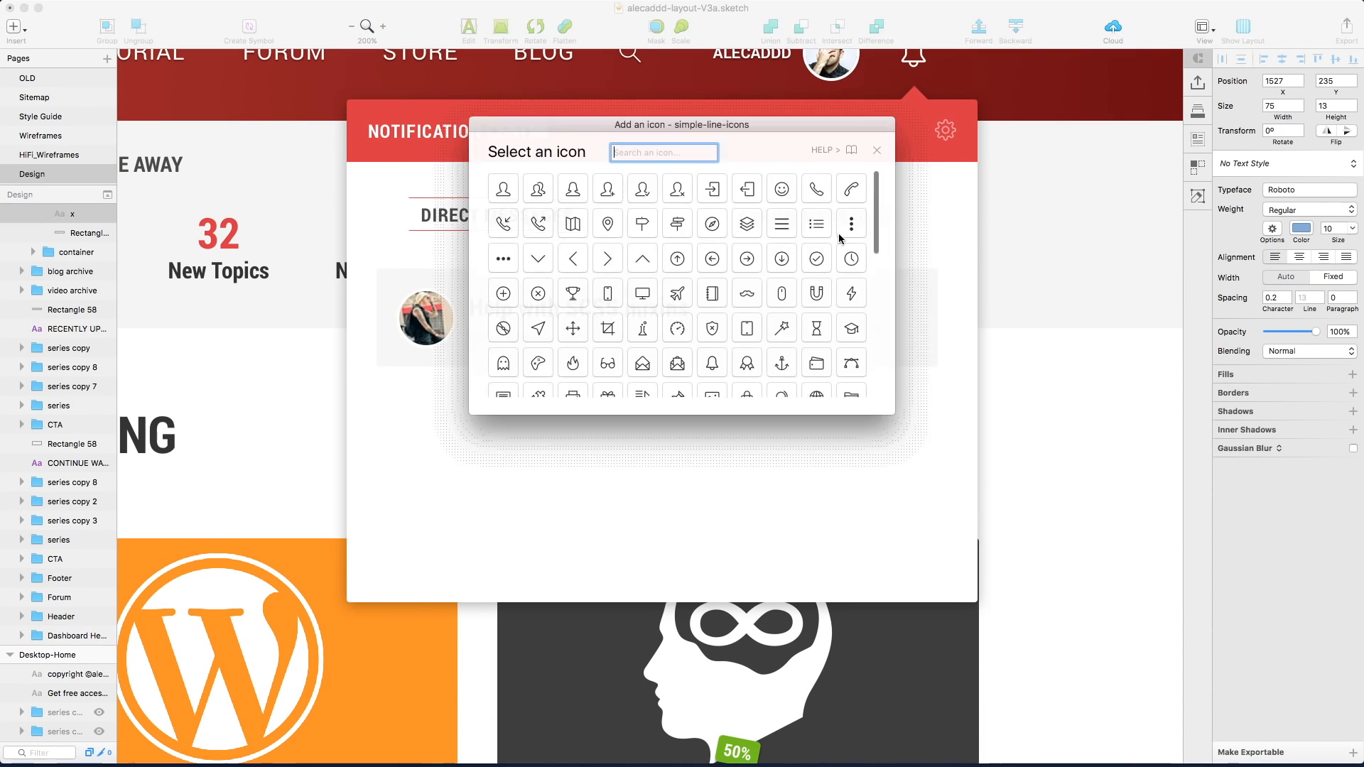
left_click(877, 150)
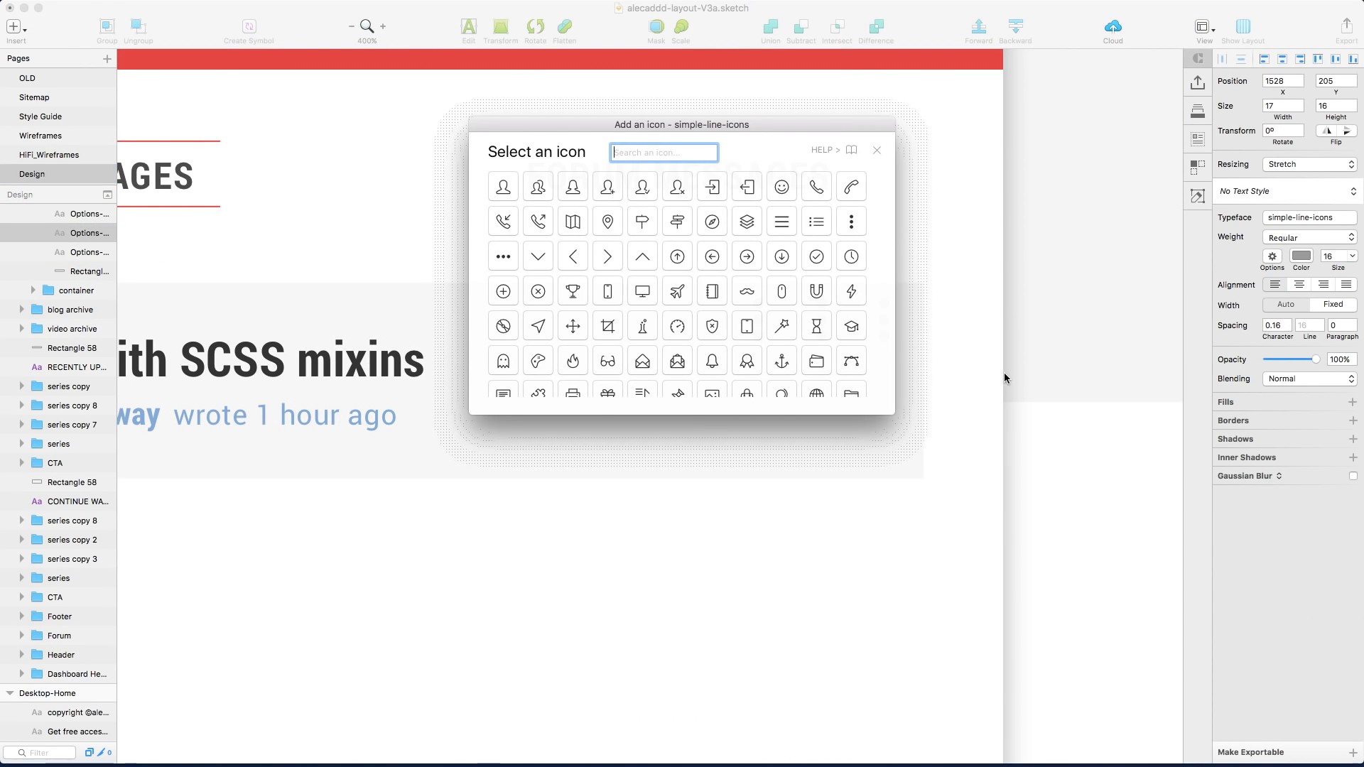
scroll("down", 3)
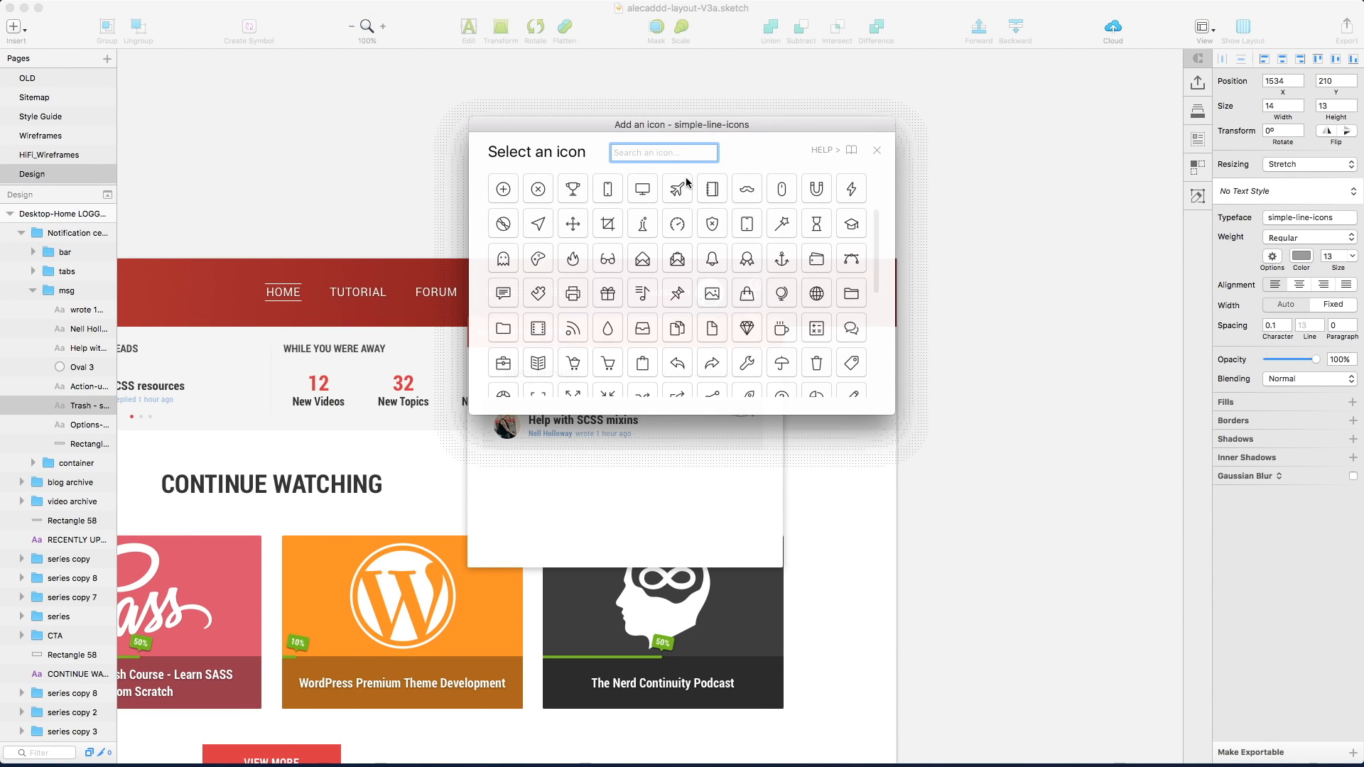
scroll("down", 3)
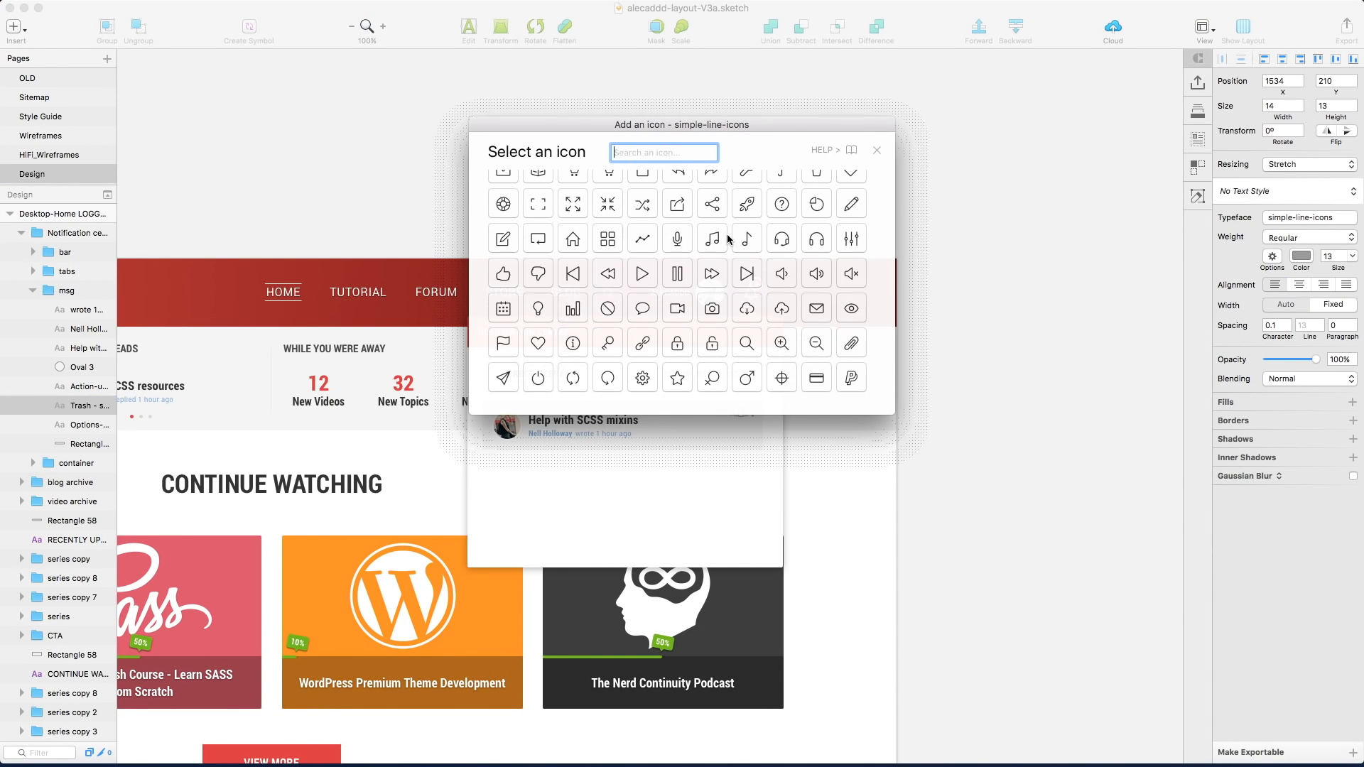
left_click(876, 149)
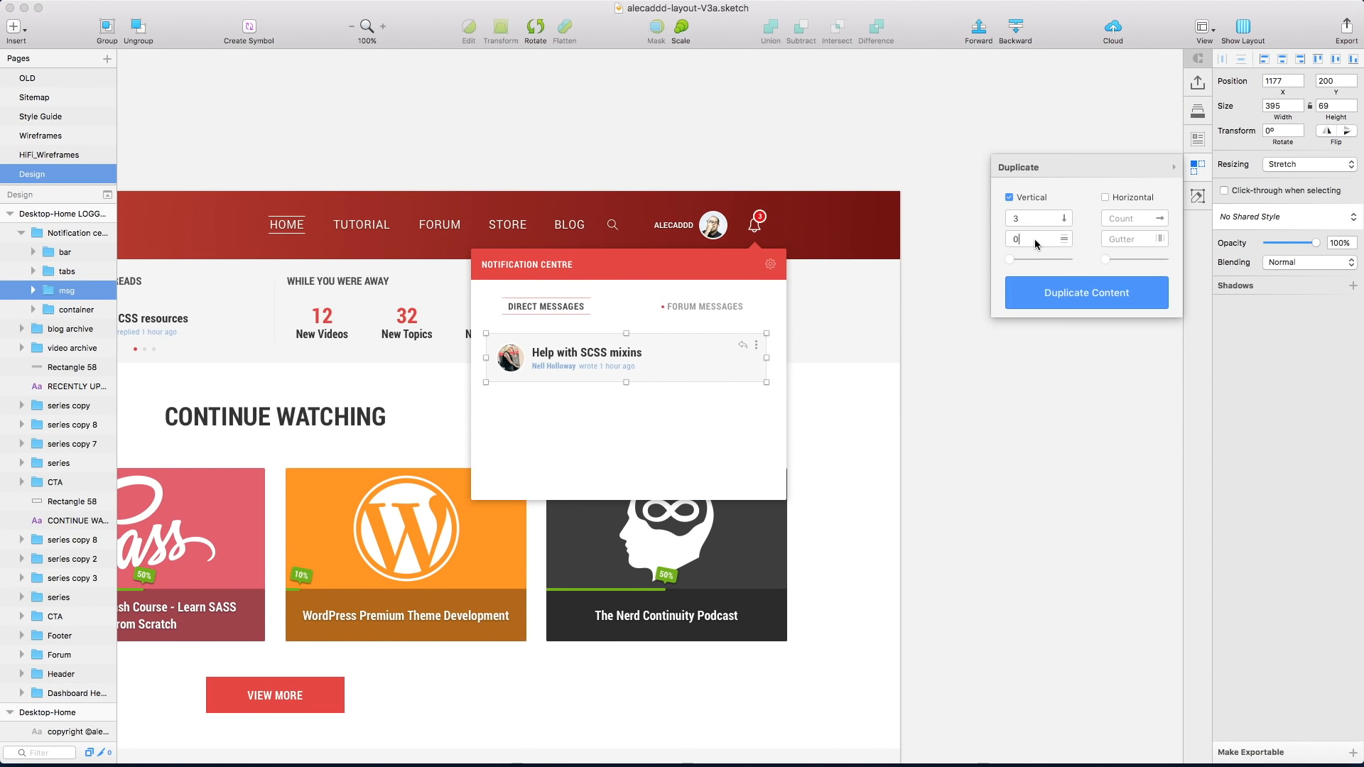
Duplicate the msg group vertically into 3 copies with 0 gutter using Craft's Duplicate Content.
left_click(1085, 293)
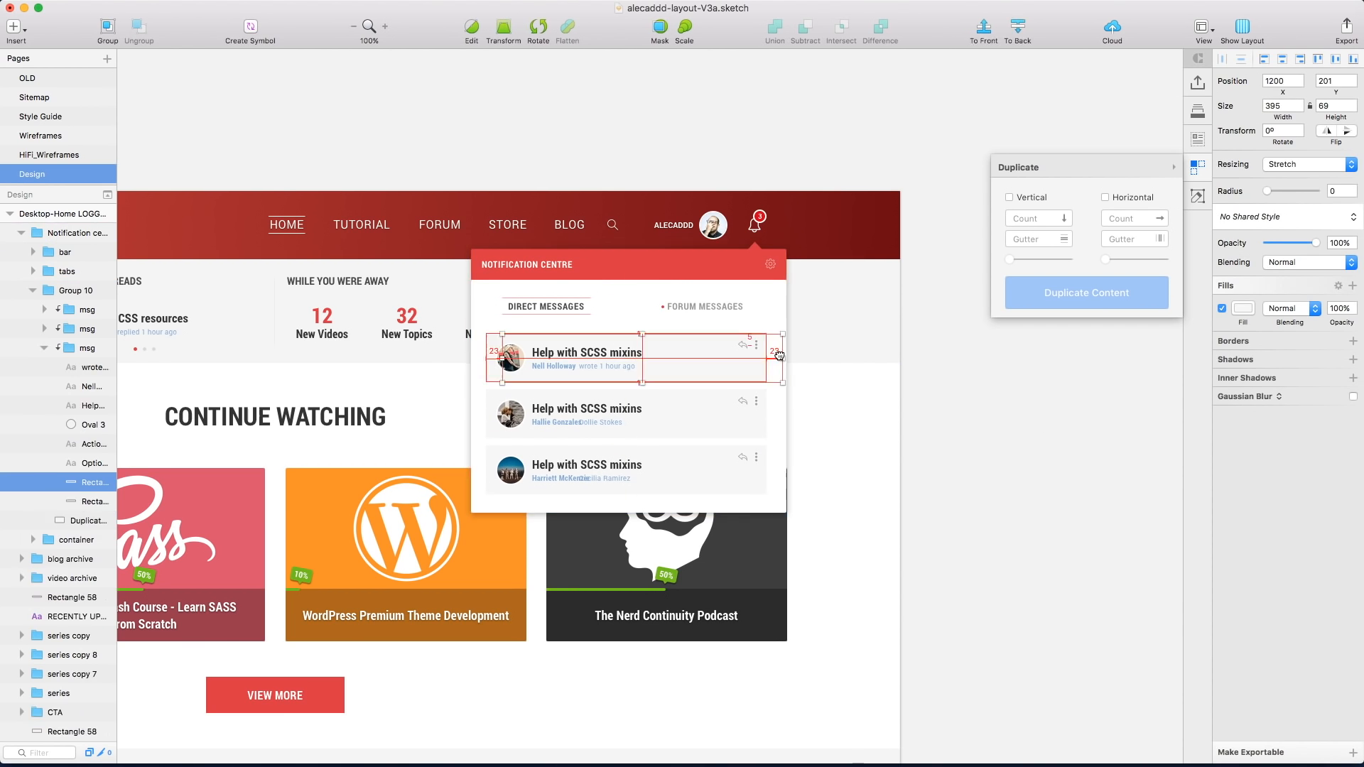
left_click(1009, 198)
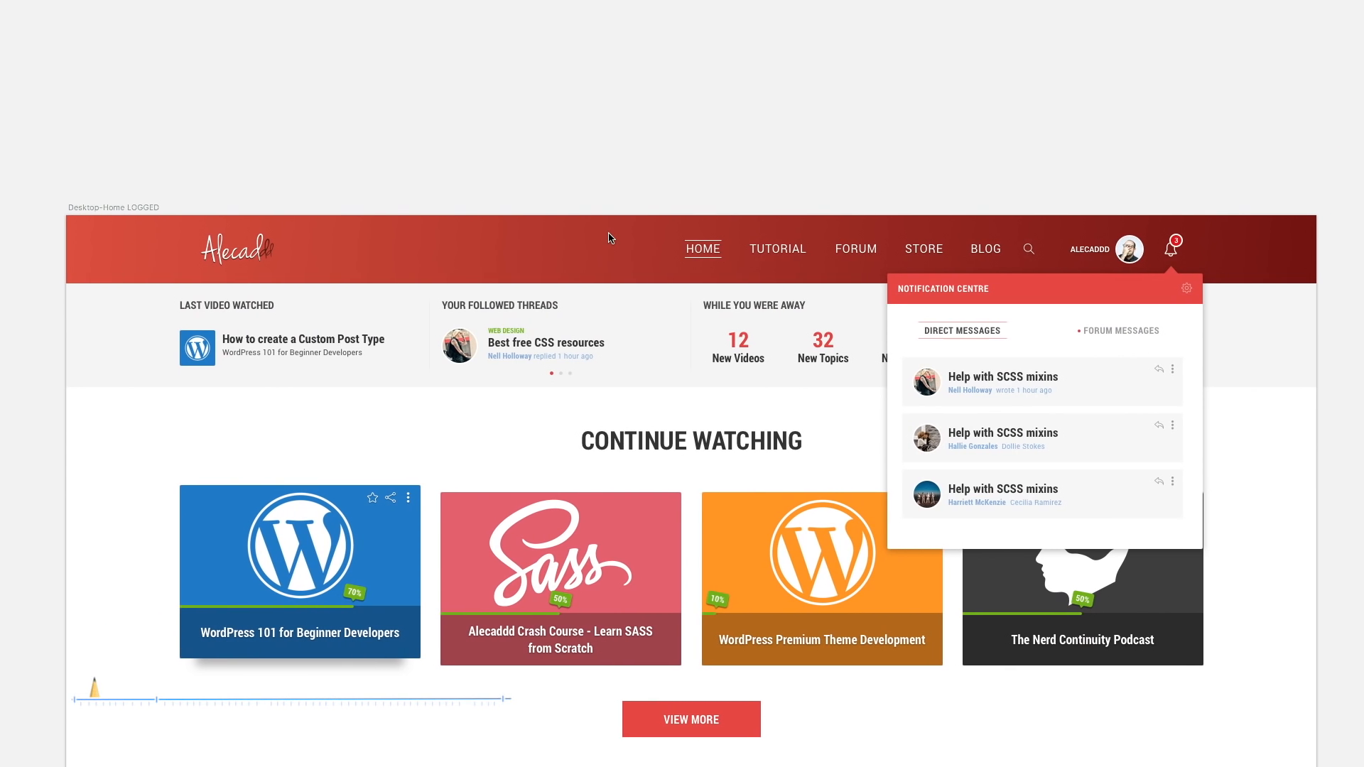
mouse_move(873, 120)
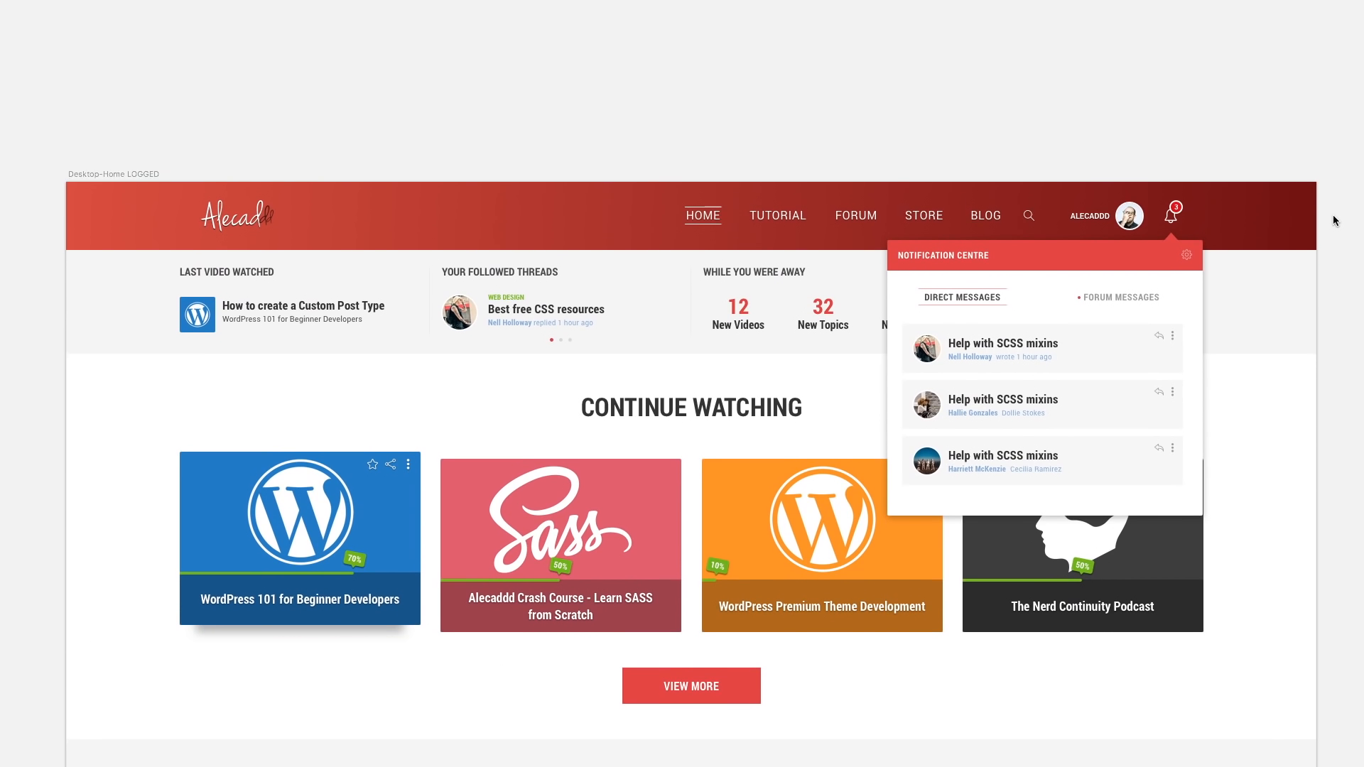
Scroll the previewed homepage from the notification centre down to the newsletter footer.
scroll("down", 3)
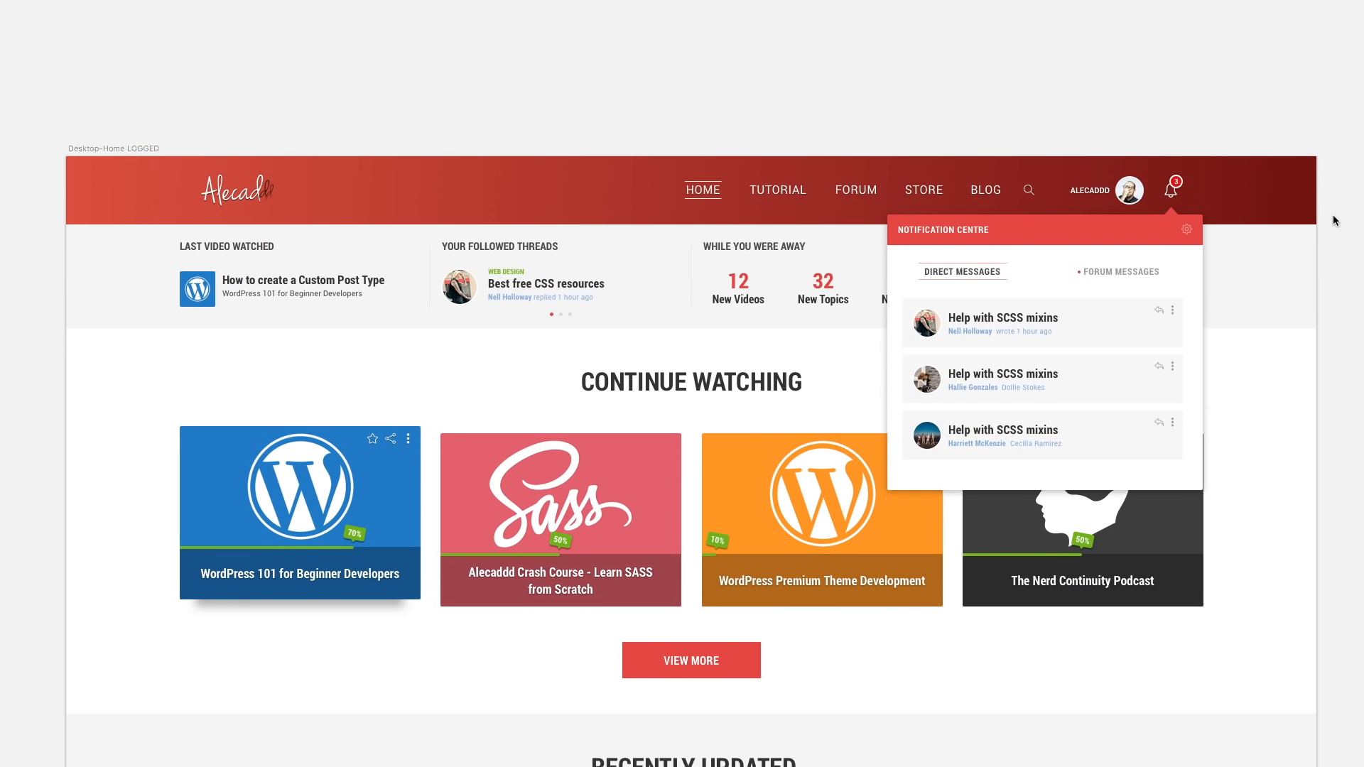
scroll("down", 3)
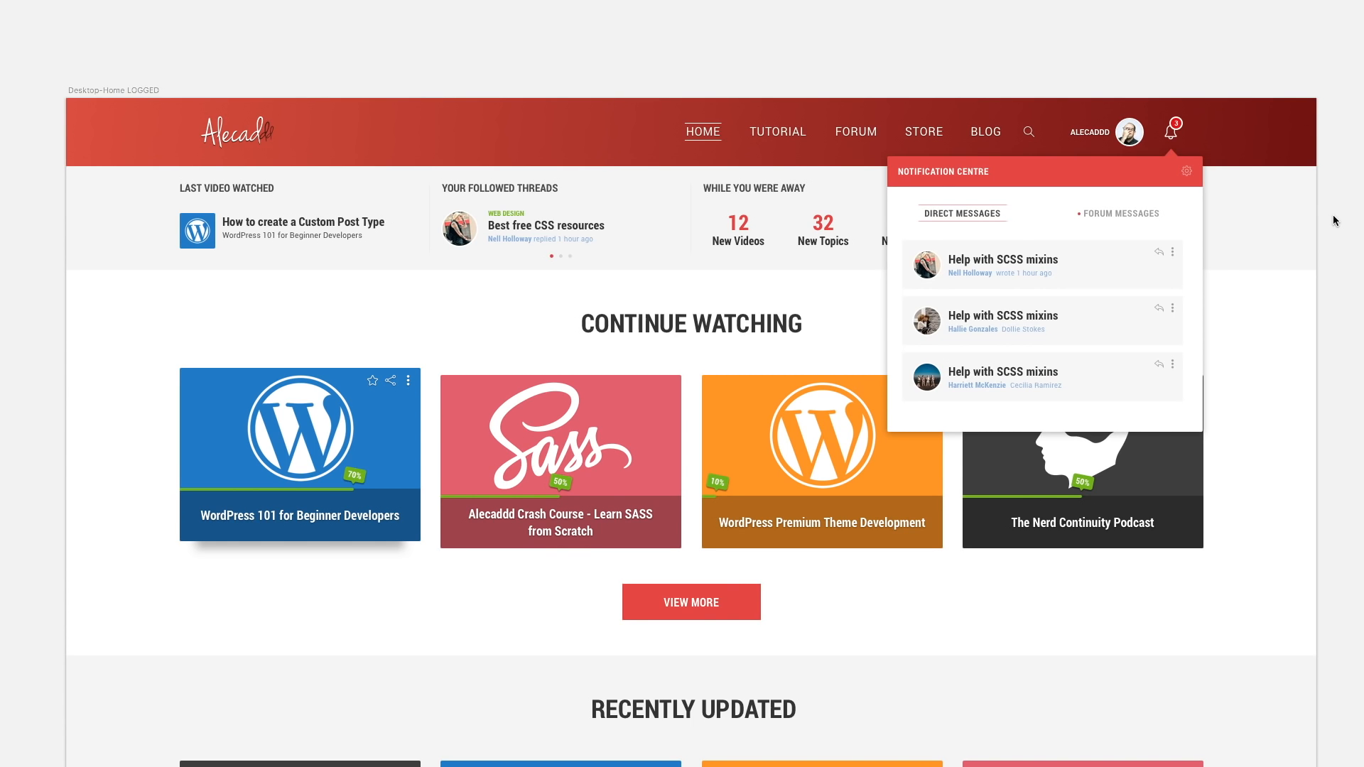
scroll("down", 3)
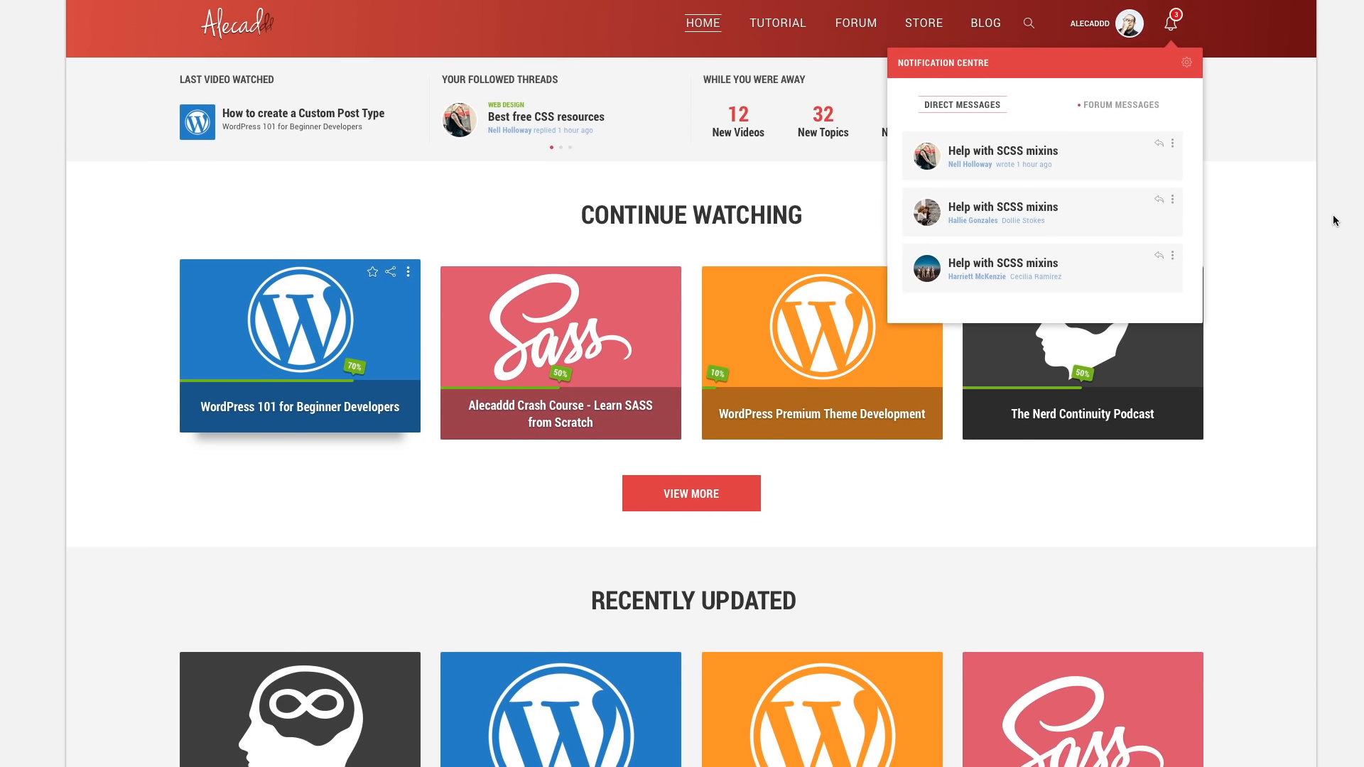
scroll("down", 3)
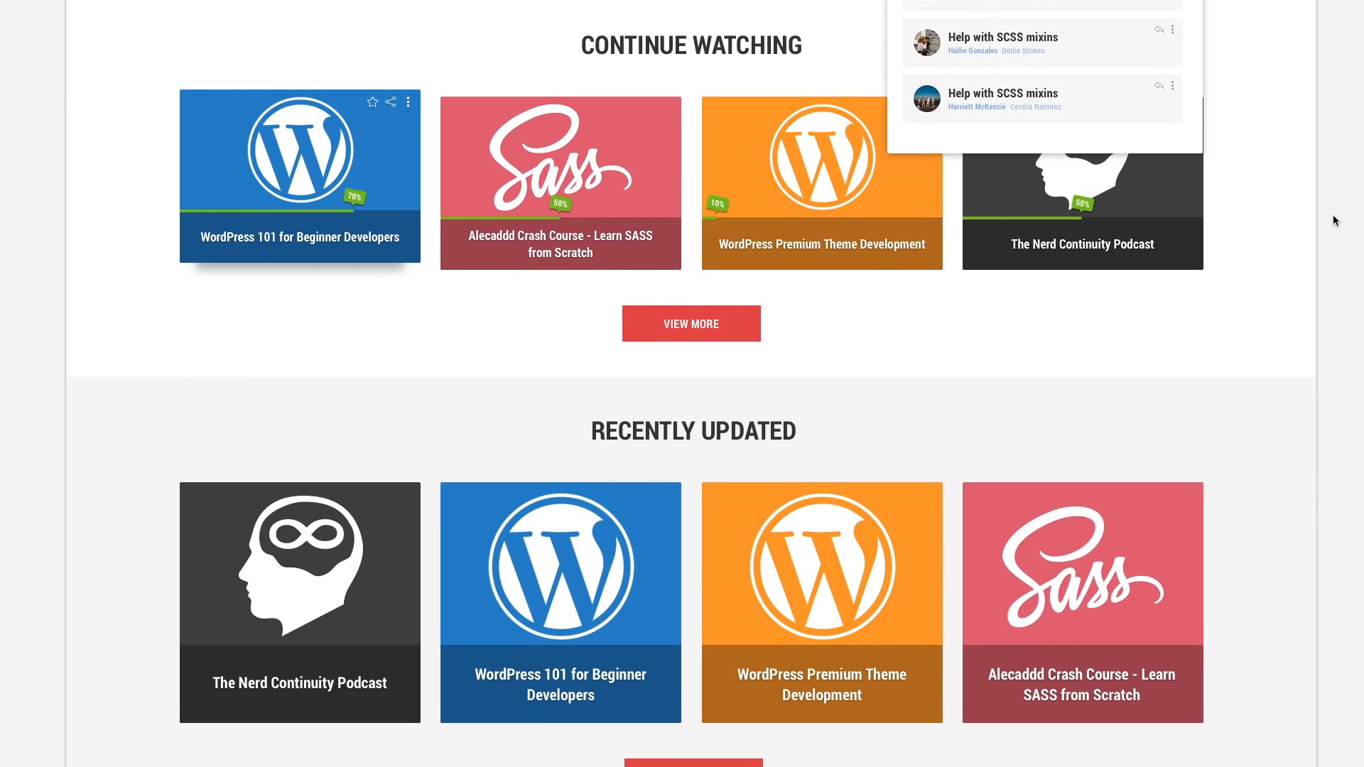
scroll("down", 3)
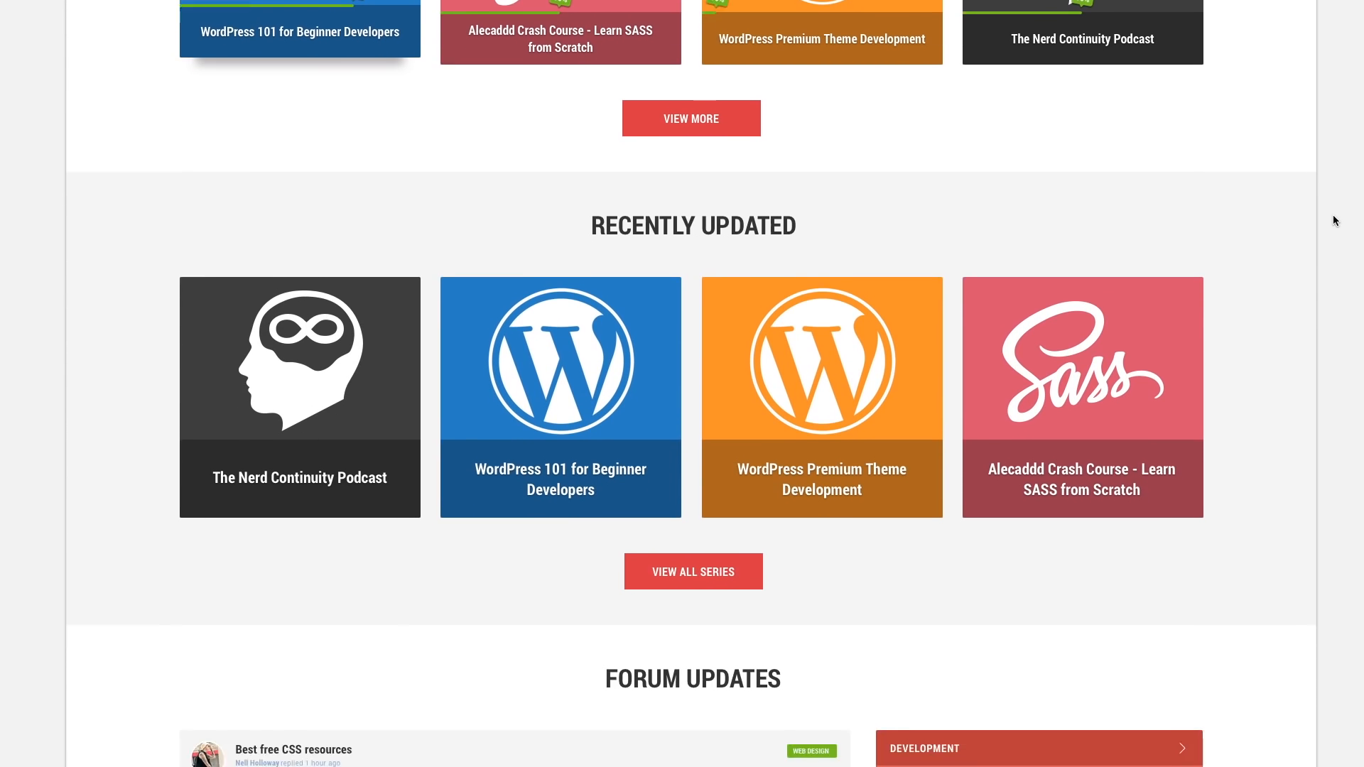
scroll("down", 3)
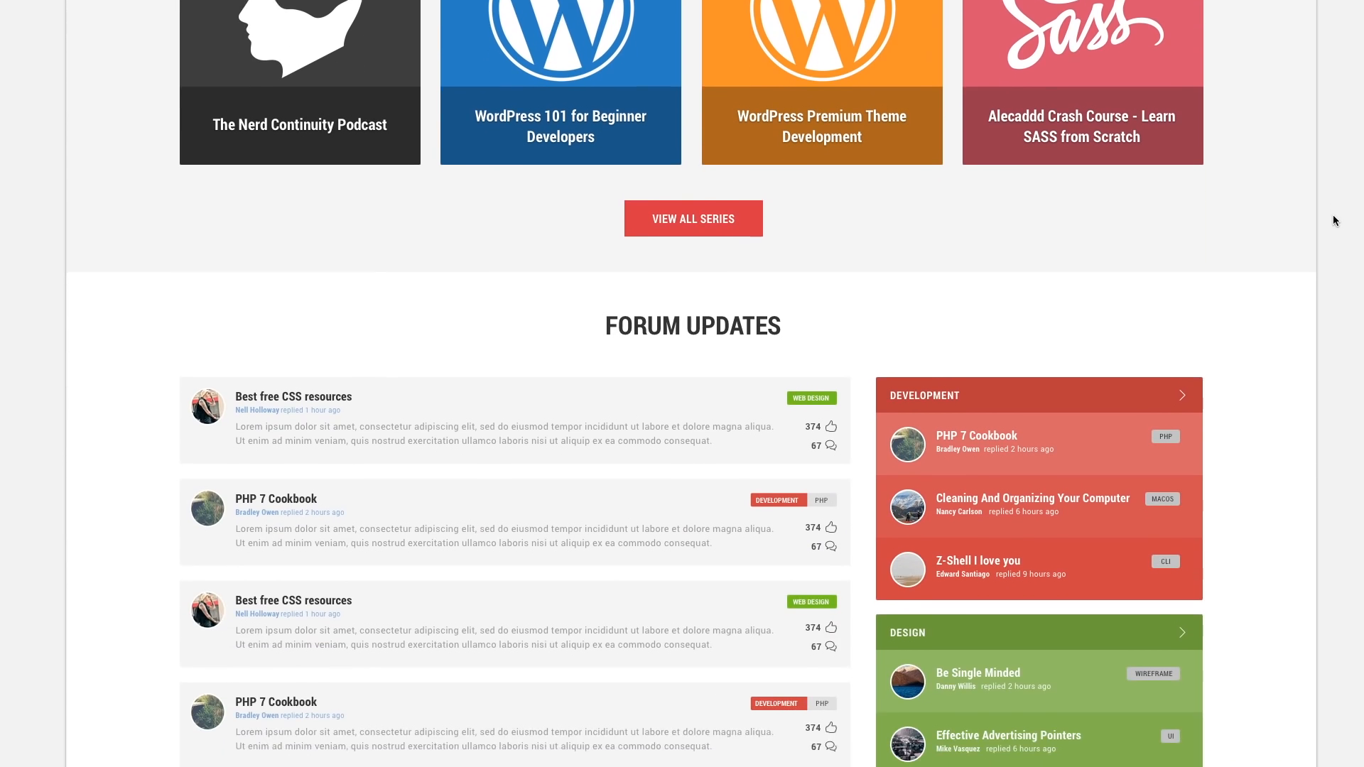
scroll("down", 3)
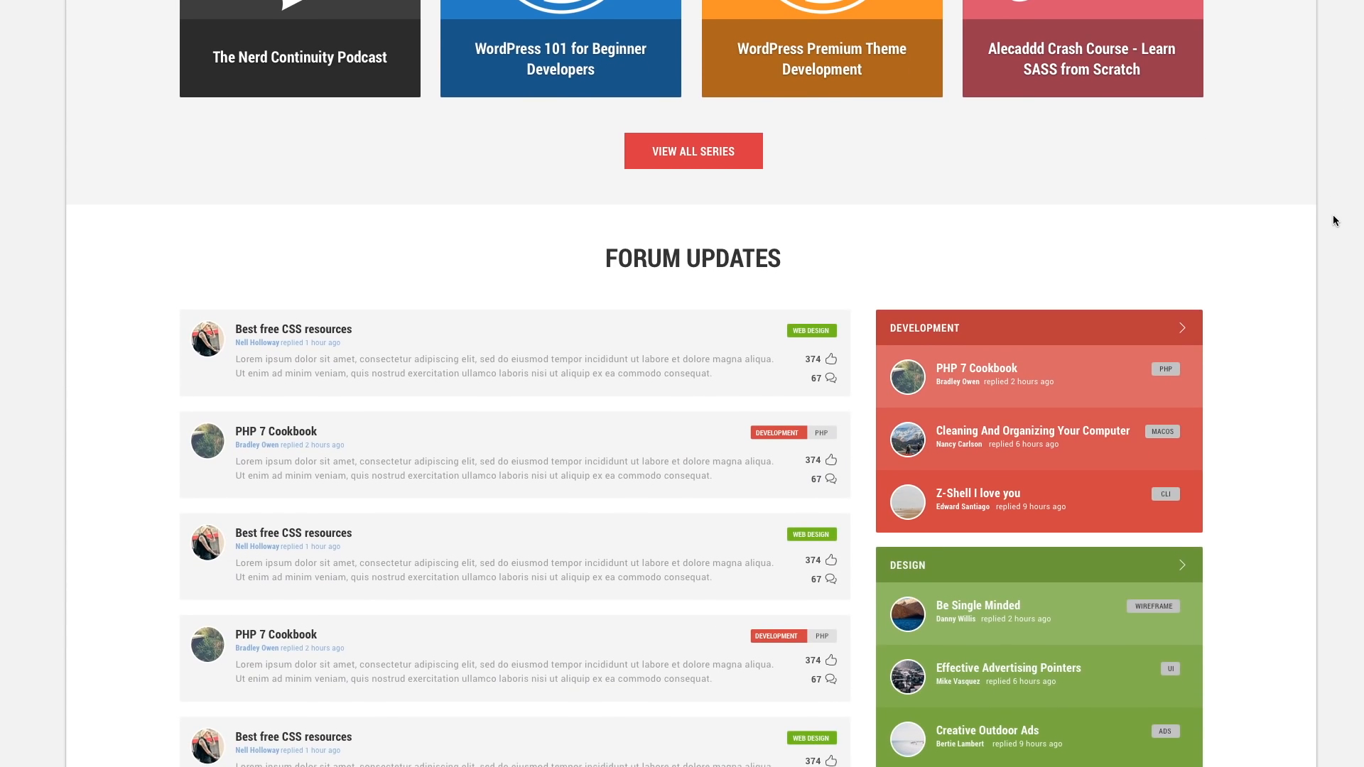
scroll("down", 3)
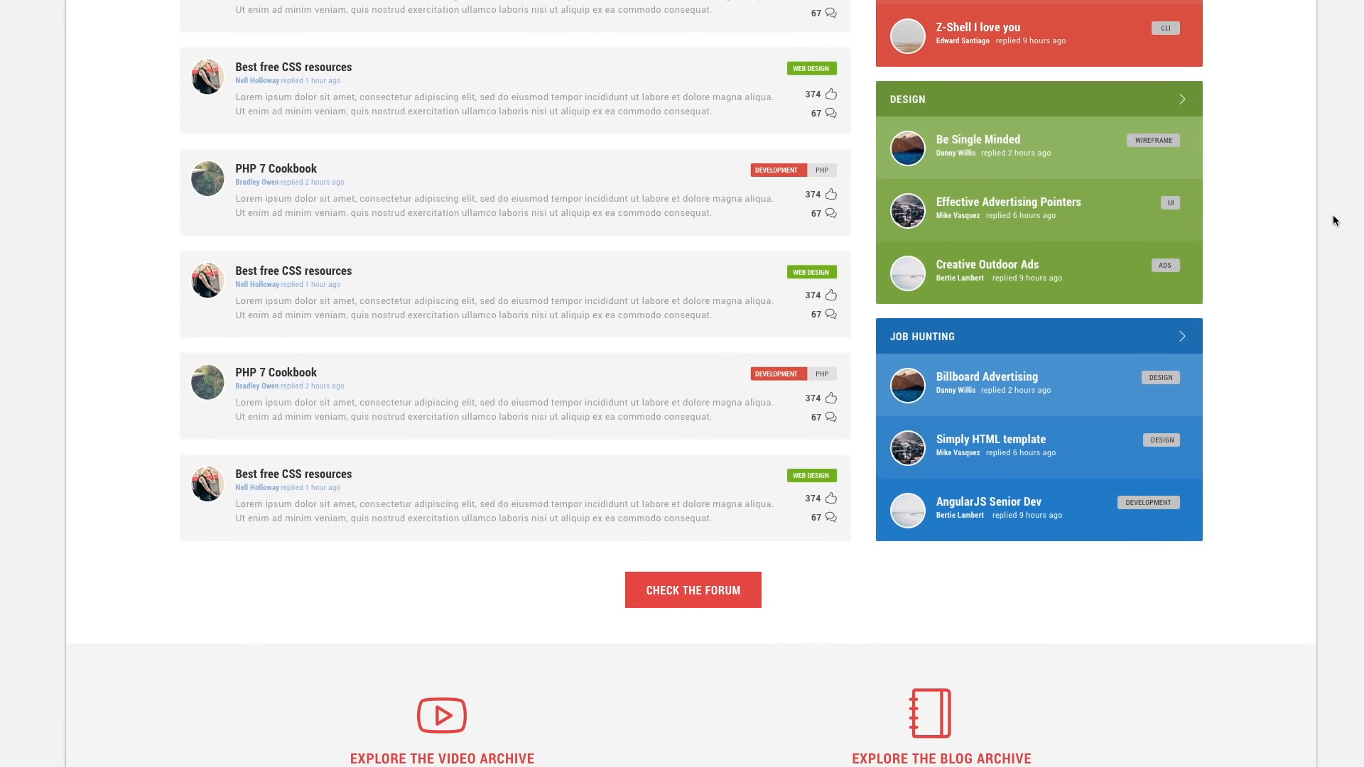
scroll("down", 3)
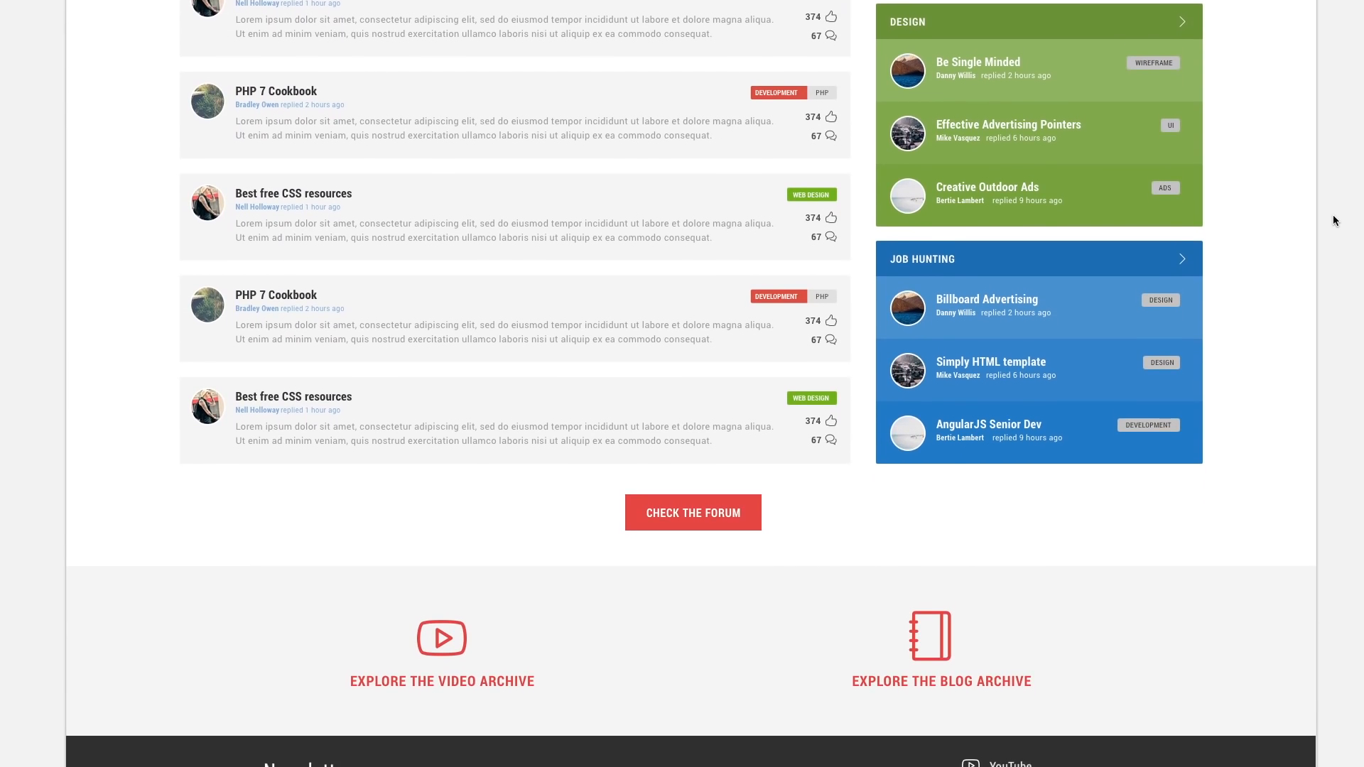
scroll("down", 3)
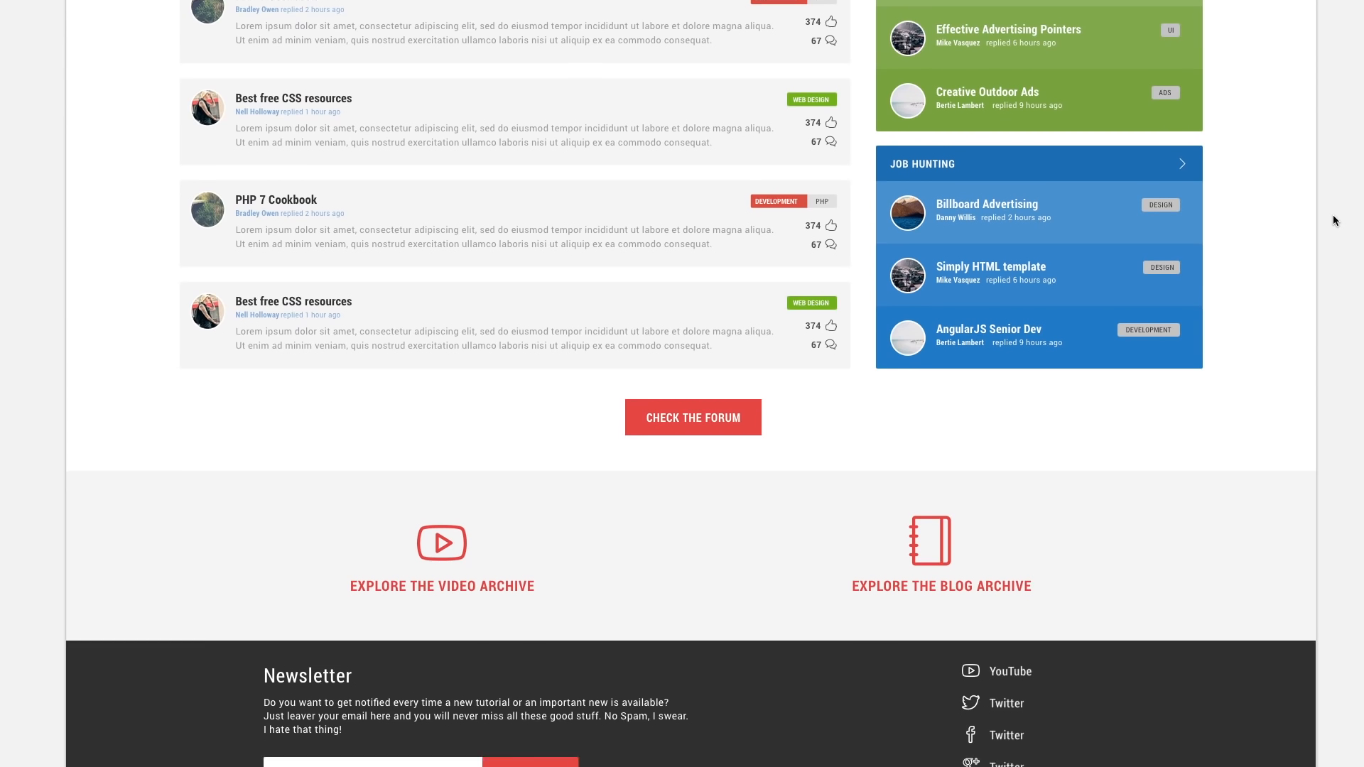
scroll("down", 3)
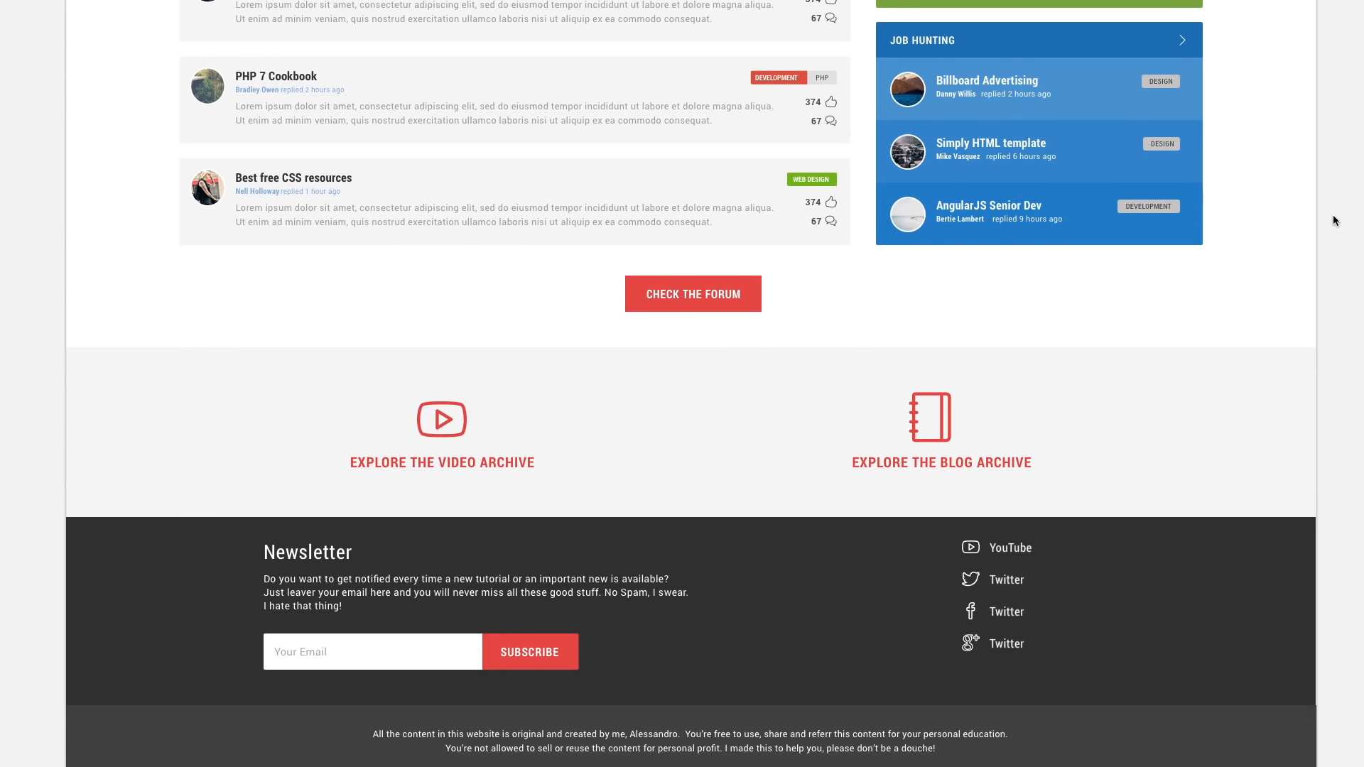